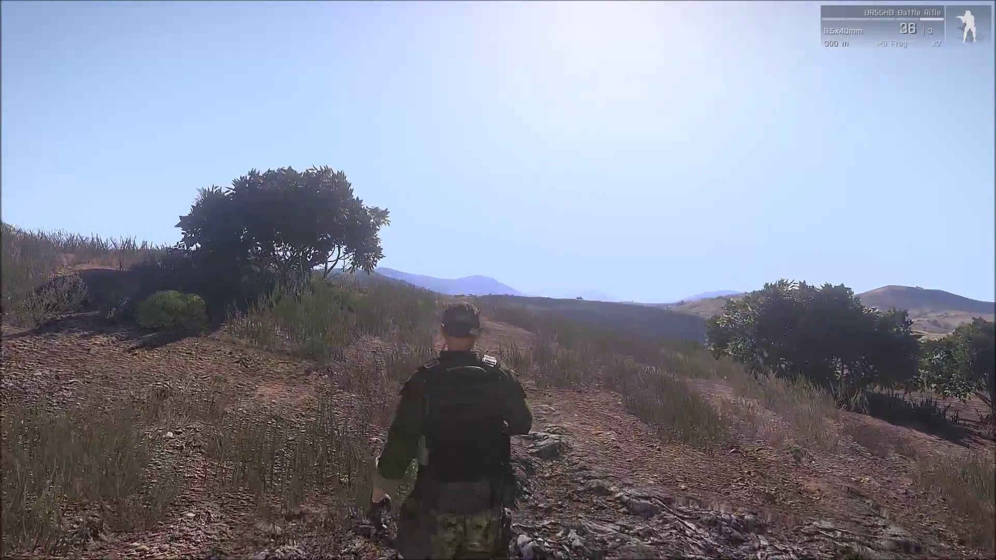
- Walk the Arma 3 soldier across the grassy hills to the rocky crest above the valley
{"action": "key", "text": "w"}
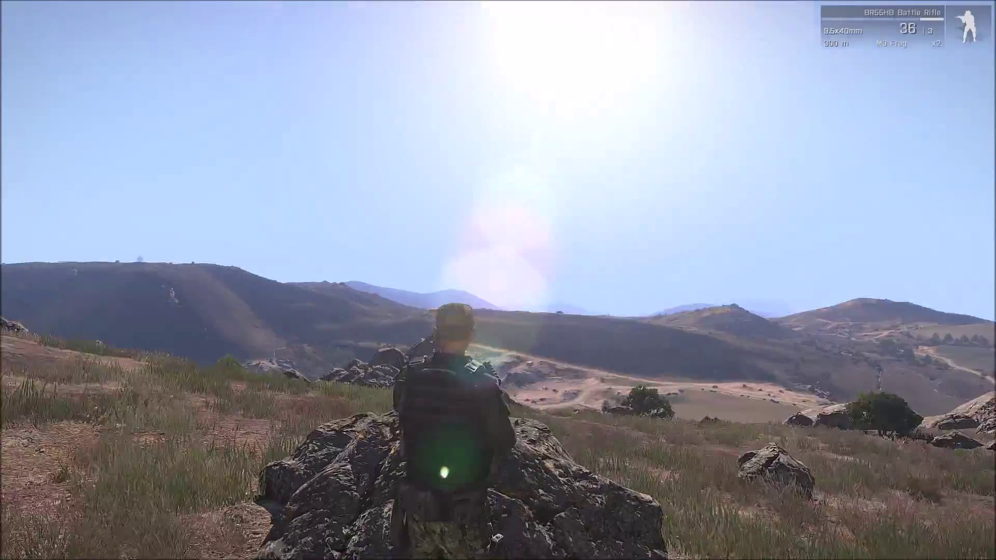
{"action": "mouse_move", "coordinate": [498, 280]}
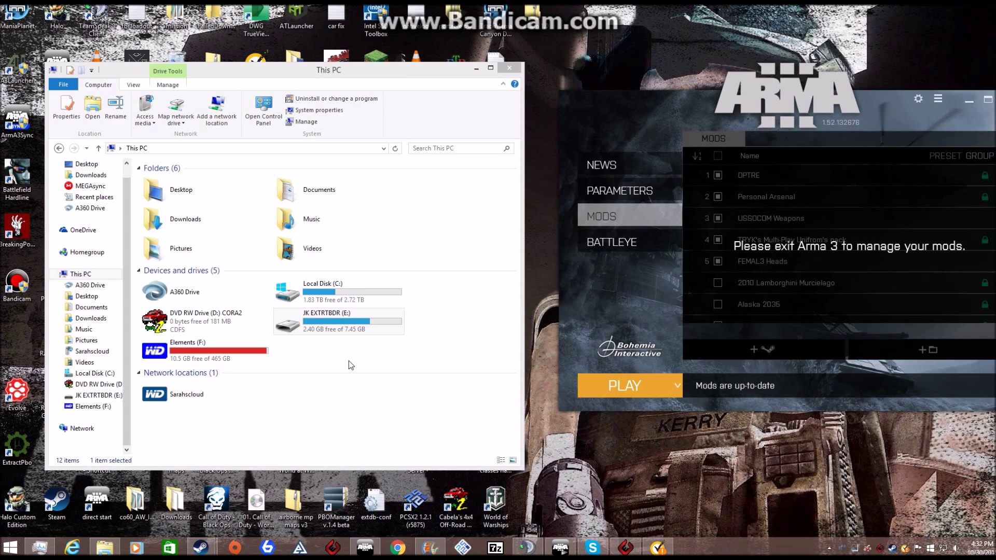
- Open the ps2 folder on JK EXTRTBDR (E:) and select pcsx2-r5875
{"action": "left_click", "coordinate": [203, 321]}
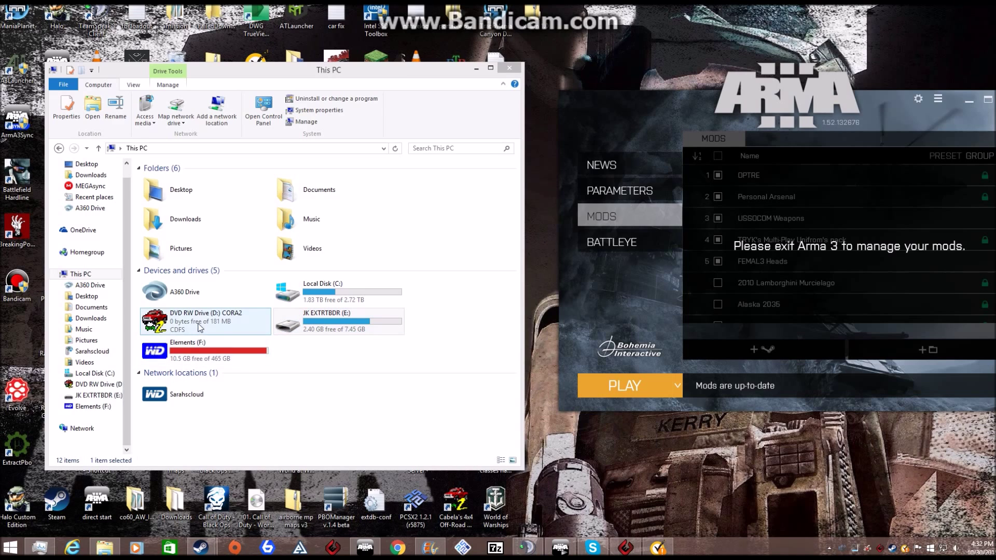
{"action": "mouse_move", "coordinate": [260, 320]}
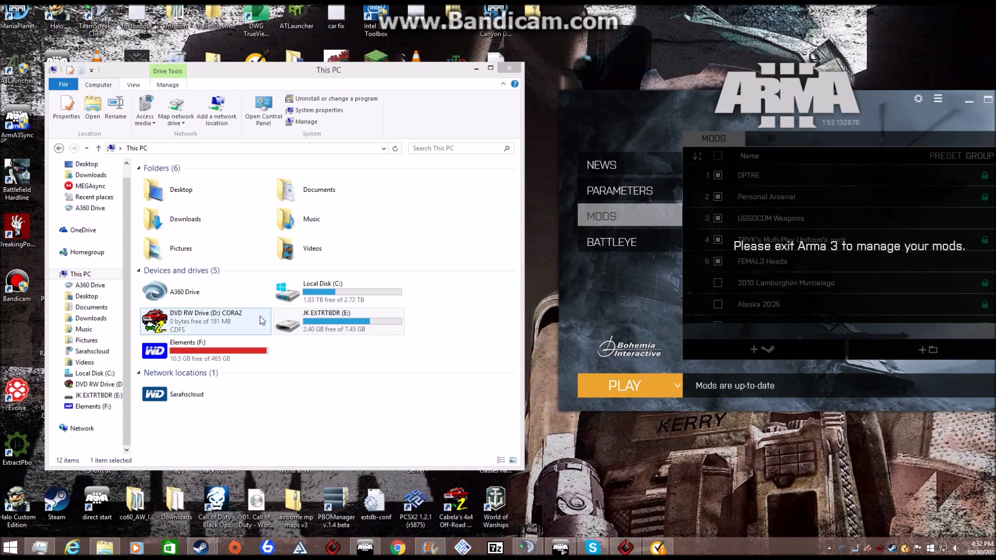
{"action": "left_click", "coordinate": [327, 321]}
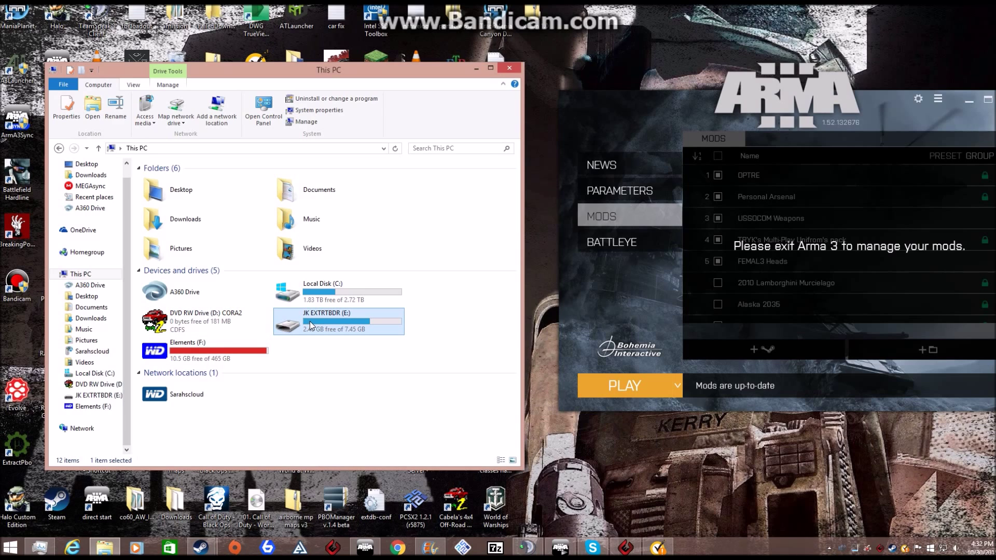
{"action": "mouse_move", "coordinate": [342, 324]}
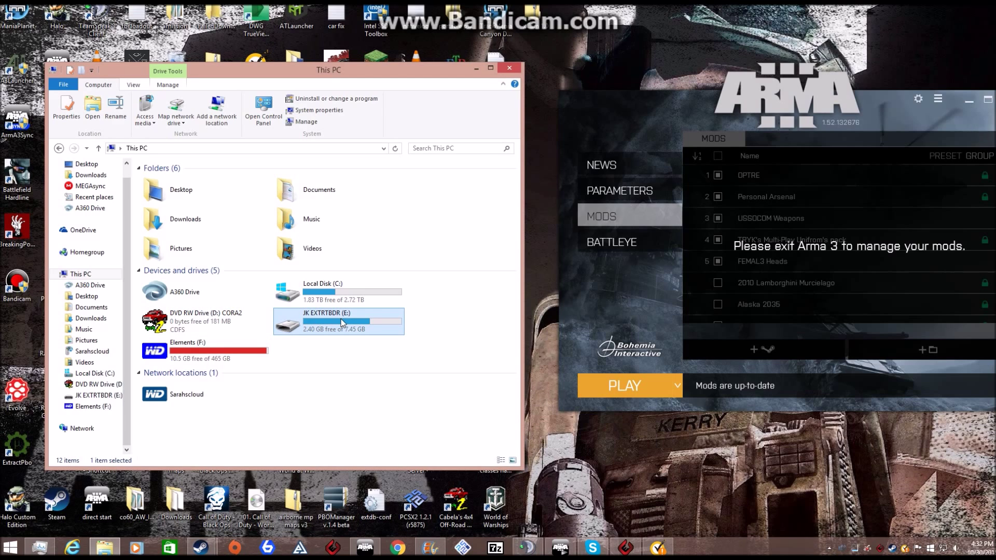
{"action": "double_click", "coordinate": [326, 321]}
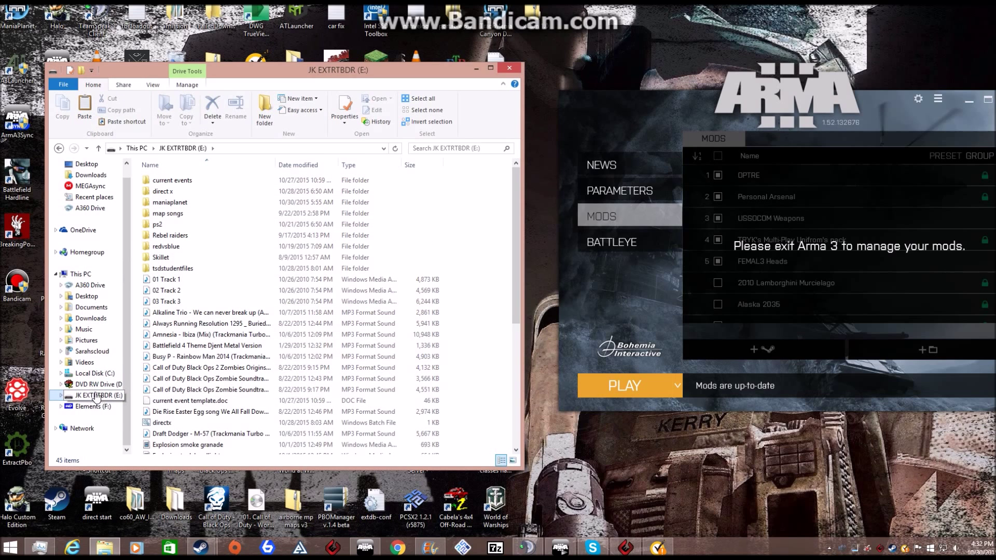
{"action": "left_click", "coordinate": [168, 280]}
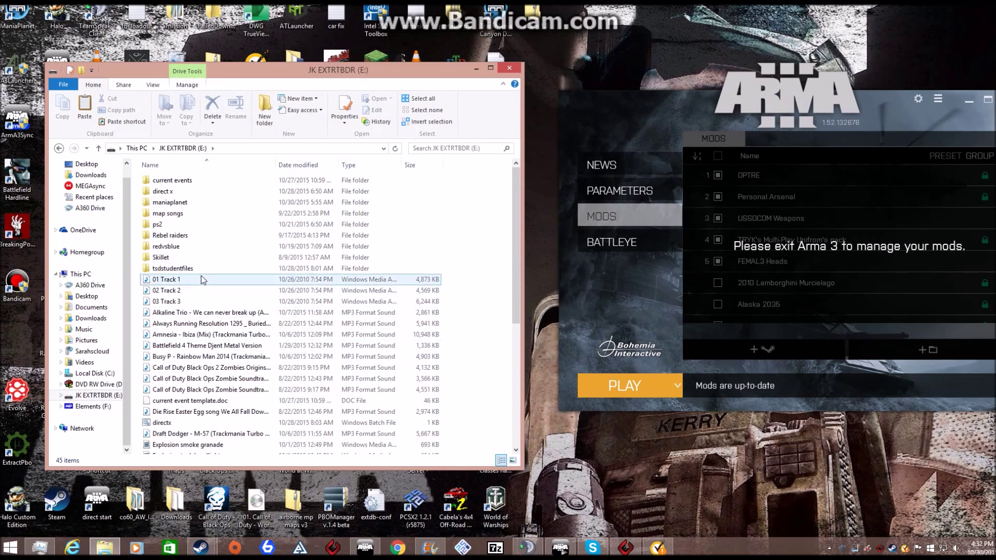
{"action": "double_click", "coordinate": [168, 213]}
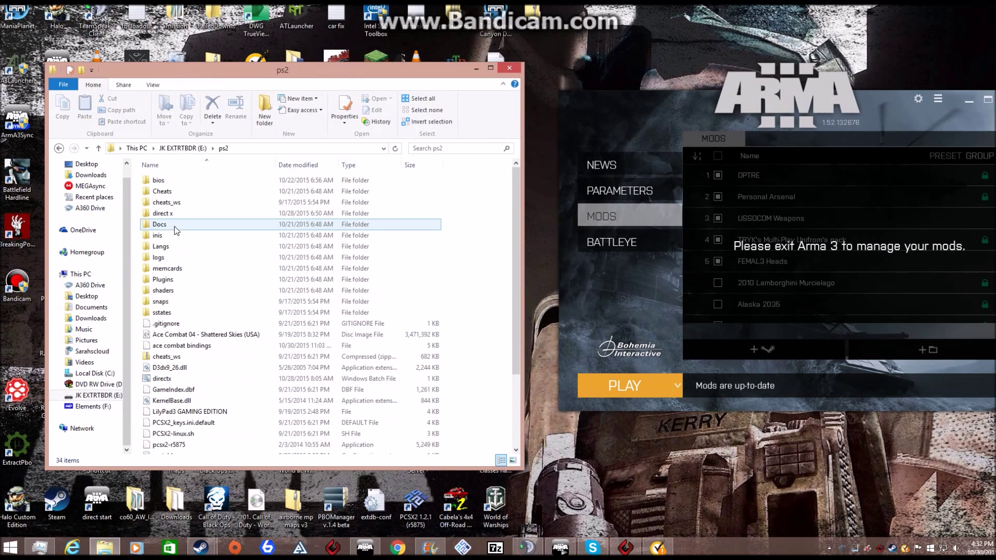
{"action": "scroll", "scroll_direction": "down", "scroll_amount": 3}
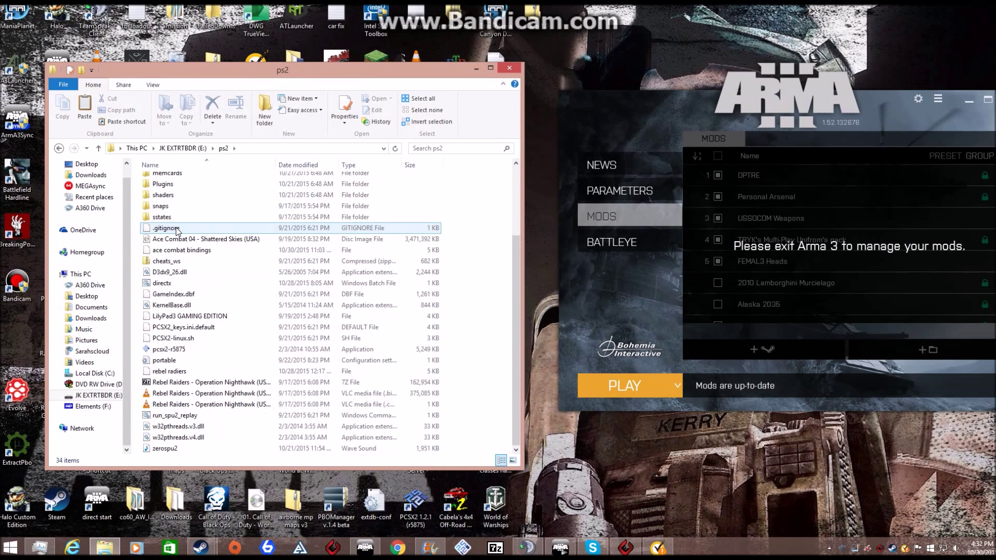
{"action": "left_click", "coordinate": [173, 337]}
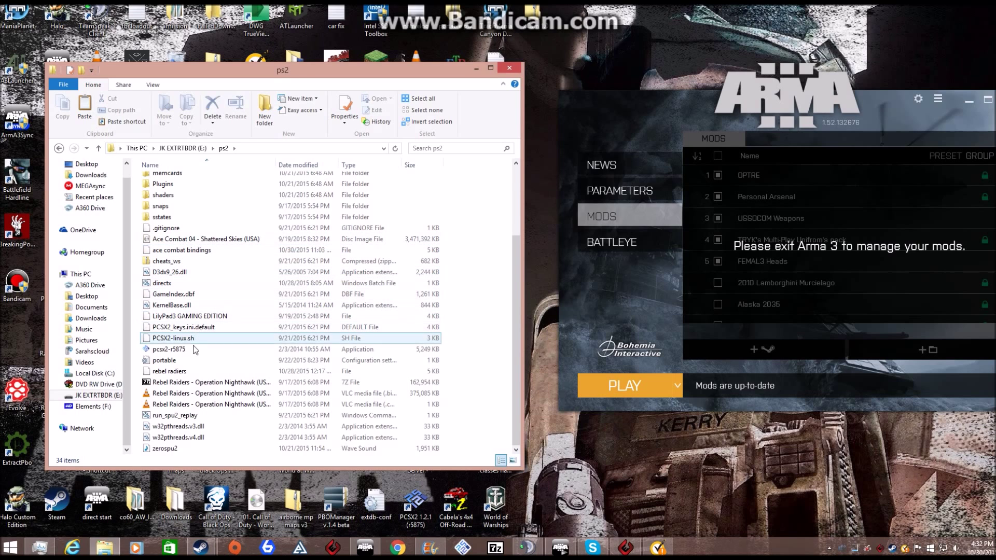
{"action": "left_click", "coordinate": [170, 348]}
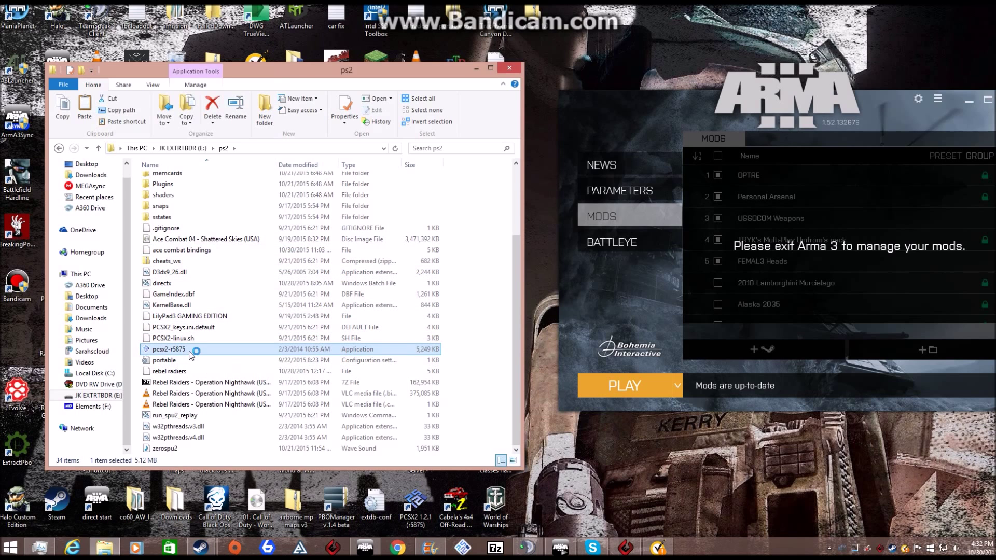
{"action": "double_click", "coordinate": [168, 348]}
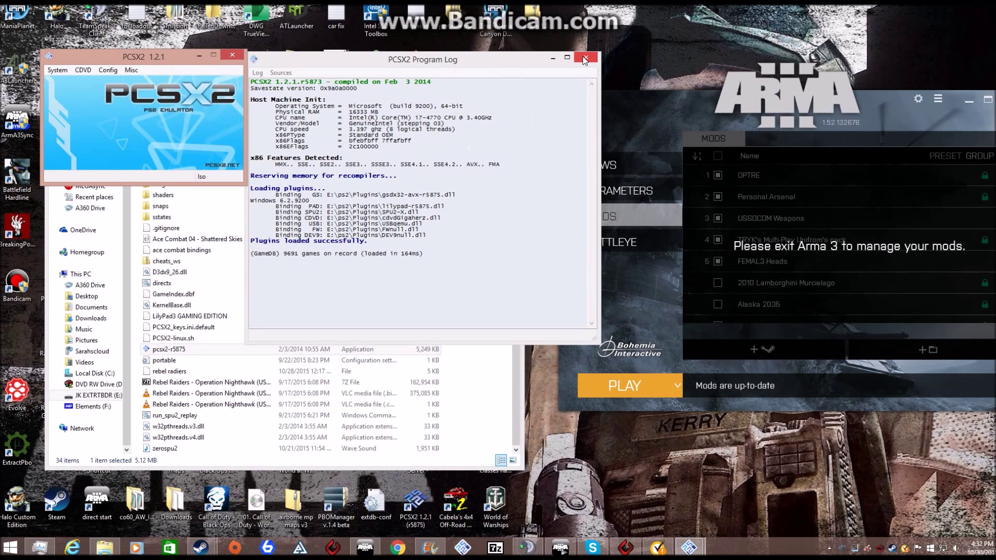
{"action": "left_click", "coordinate": [583, 60]}
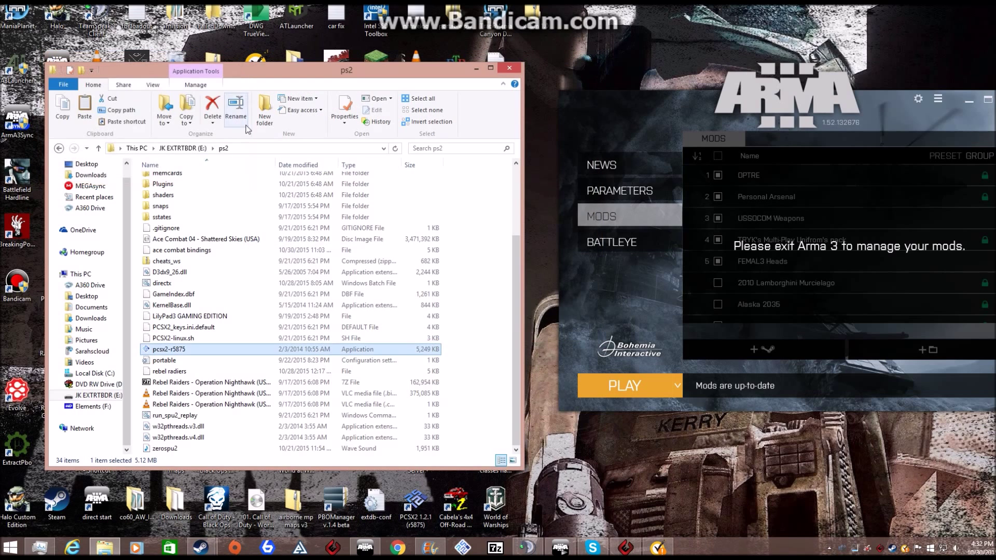
{"action": "left_click", "coordinate": [162, 282]}
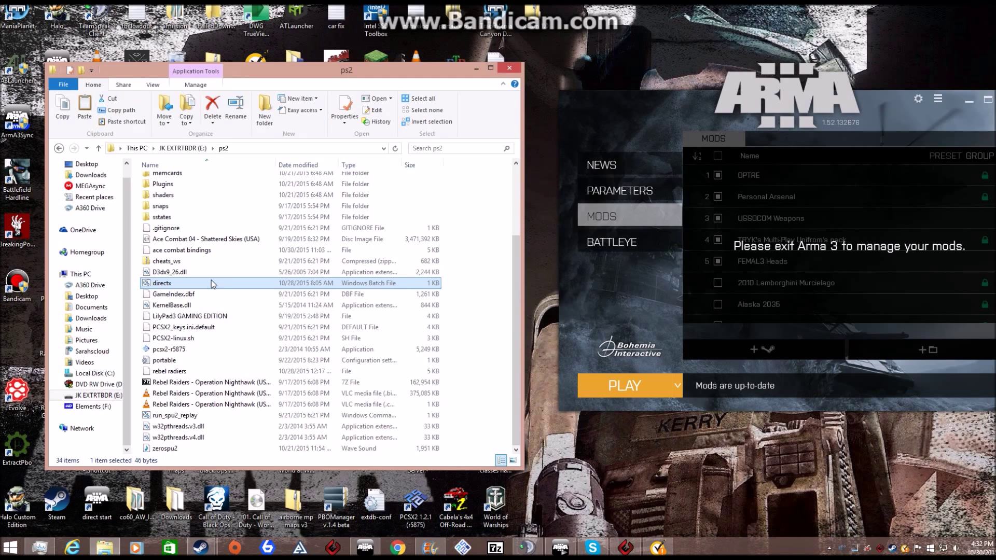
- Open the directx batch file in Notepad via Edit and select all its text
{"action": "right_click", "coordinate": [161, 283]}
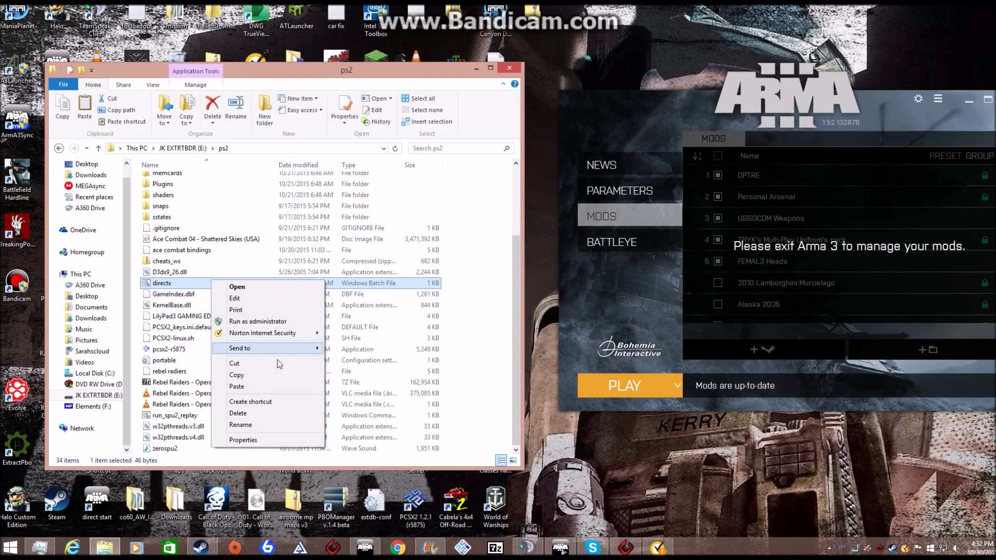
{"action": "mouse_move", "coordinate": [259, 310]}
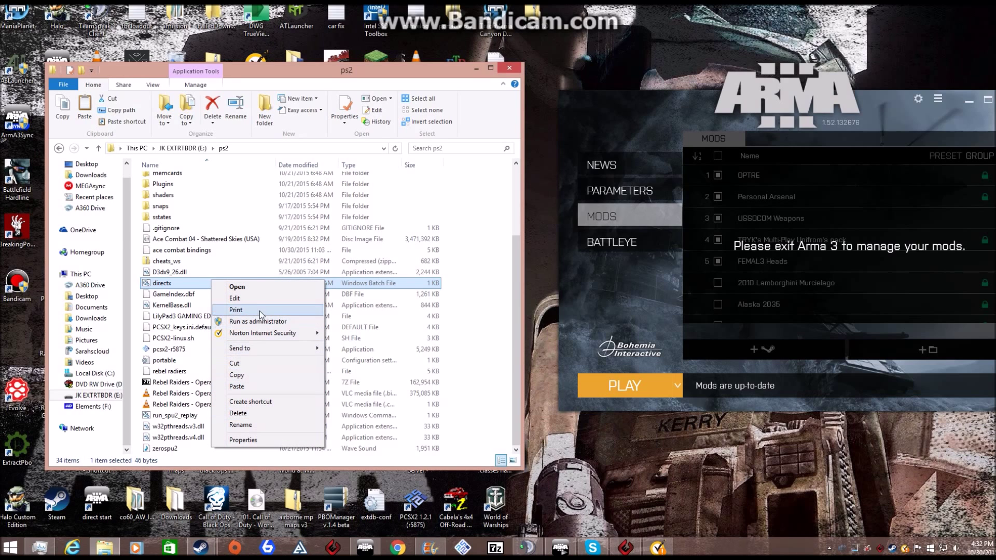
{"action": "left_click", "coordinate": [234, 299]}
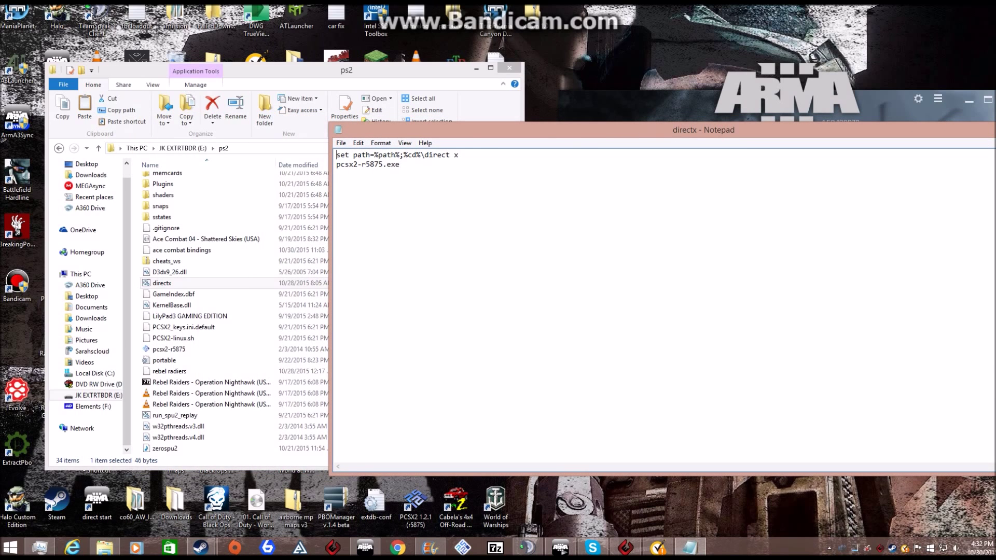
{"action": "key", "text": "ctrl+a"}
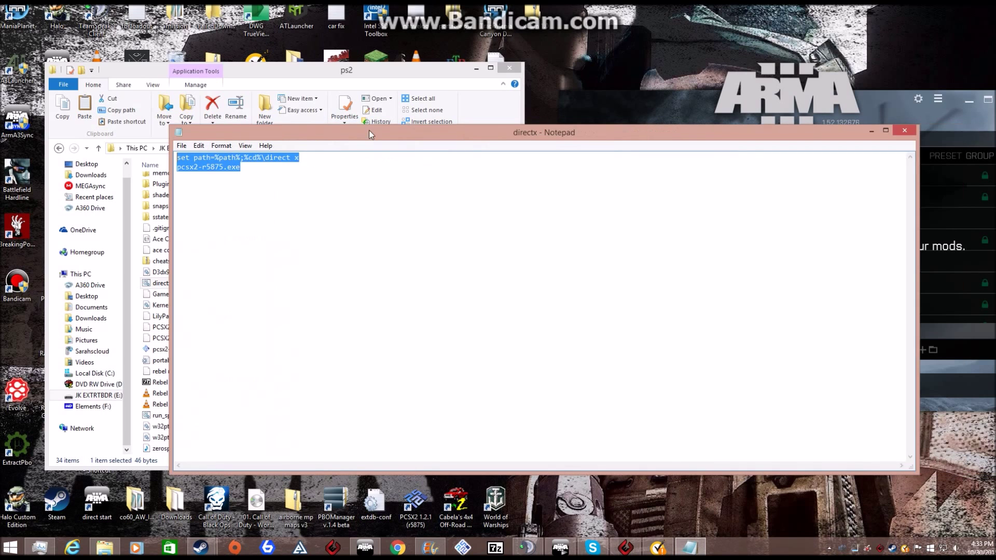
- Close the batch file, view the four DLLs in direct x, then return to ps2
{"action": "left_click", "coordinate": [903, 130]}
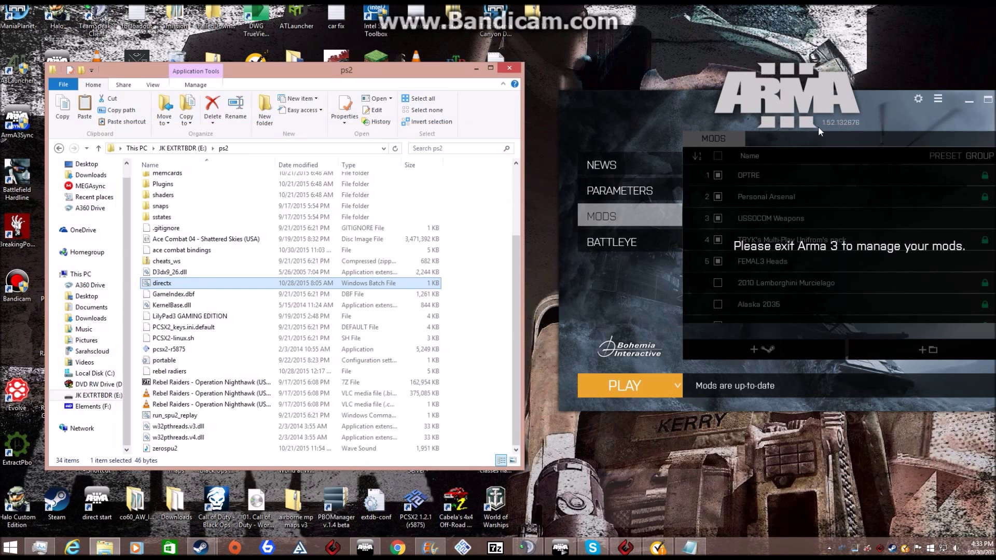
{"action": "scroll", "scroll_direction": "up", "scroll_amount": 3}
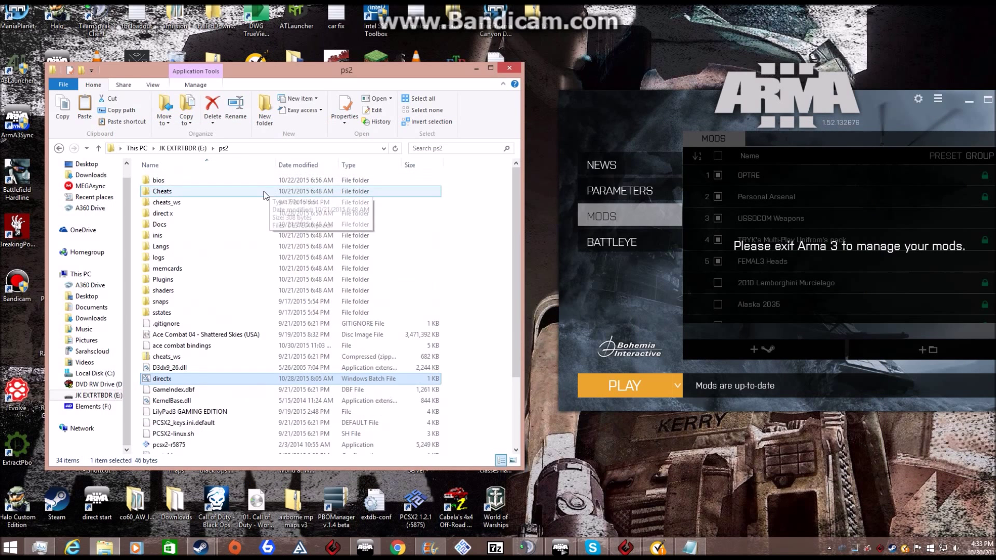
{"action": "double_click", "coordinate": [162, 213]}
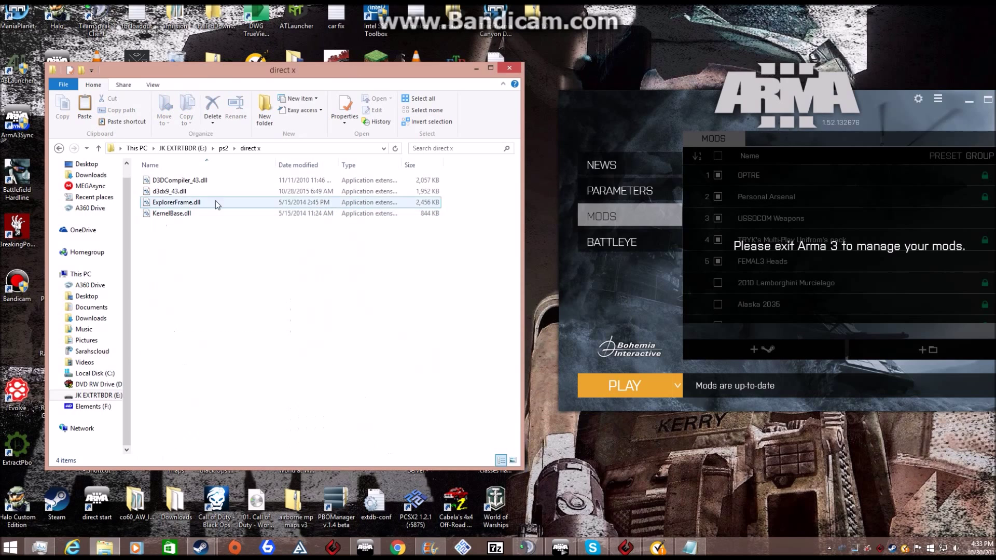
{"action": "left_click", "coordinate": [171, 213]}
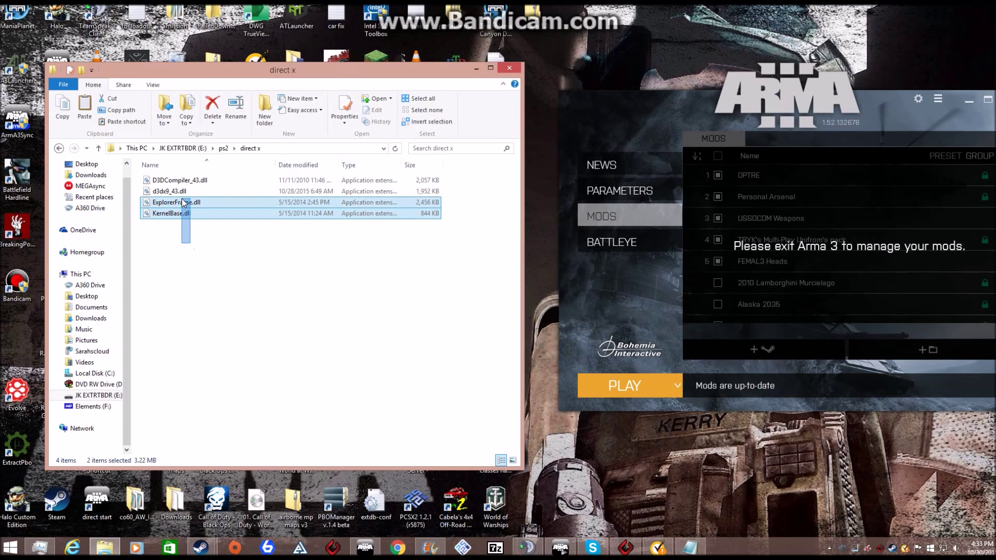
{"action": "left_click", "coordinate": [191, 191]}
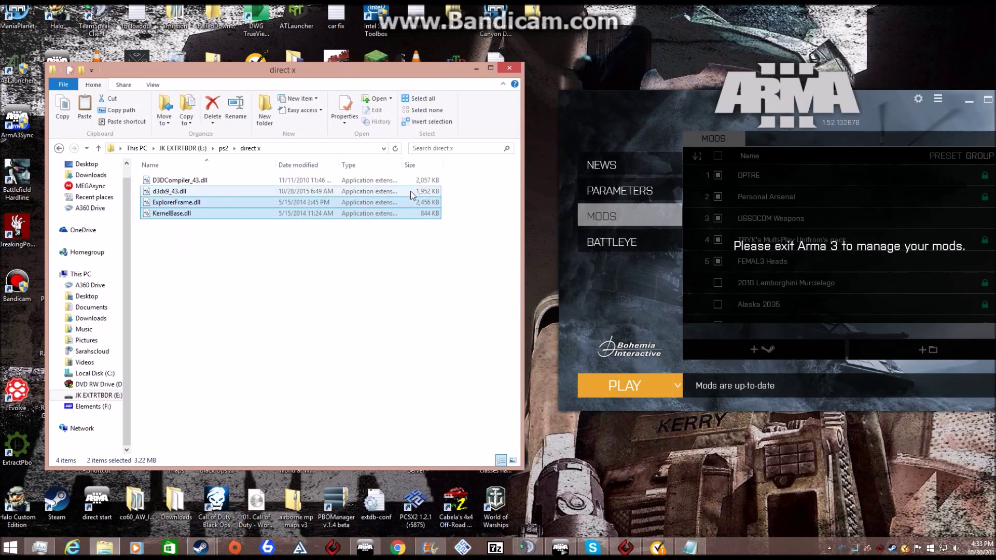
{"action": "left_click", "coordinate": [179, 180]}
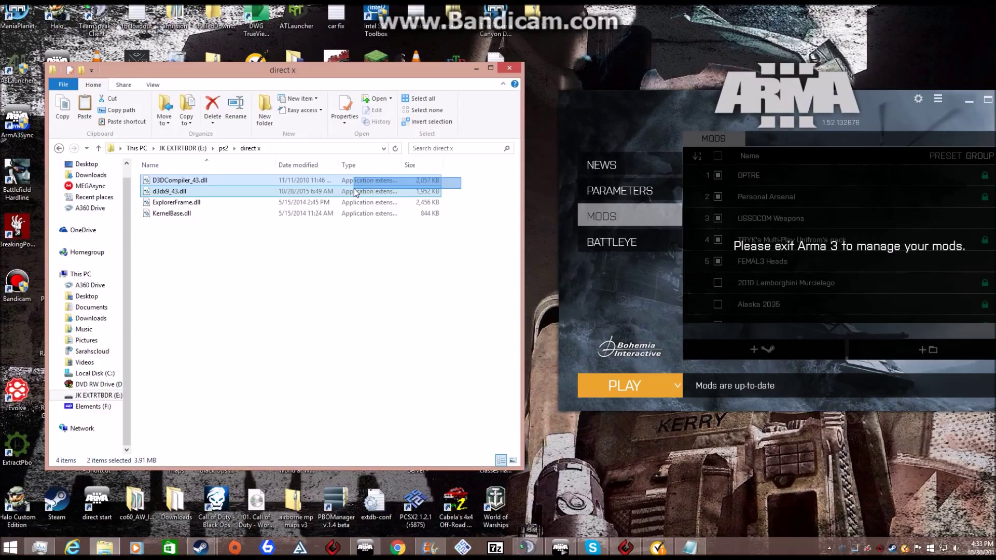
{"action": "mouse_move", "coordinate": [304, 192]}
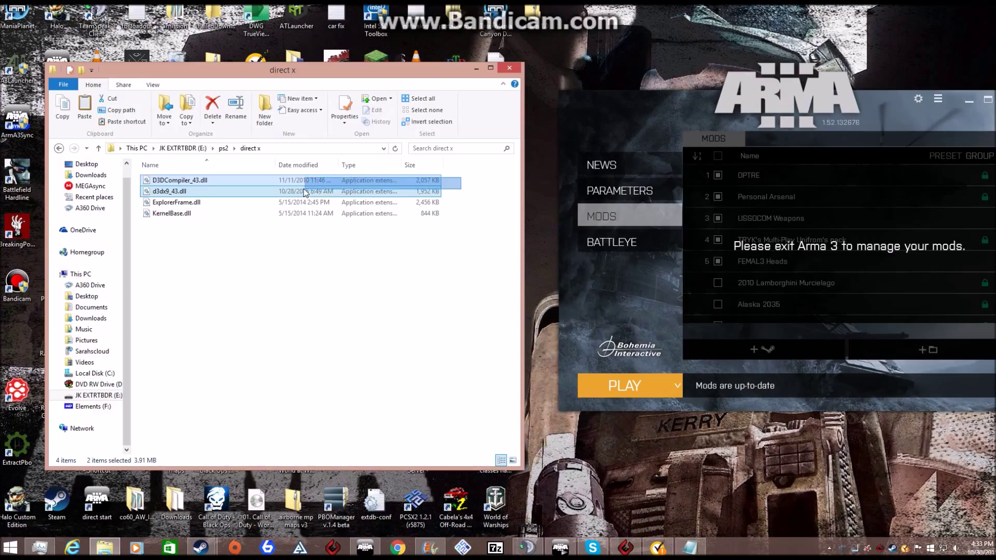
{"action": "left_click", "coordinate": [59, 148]}
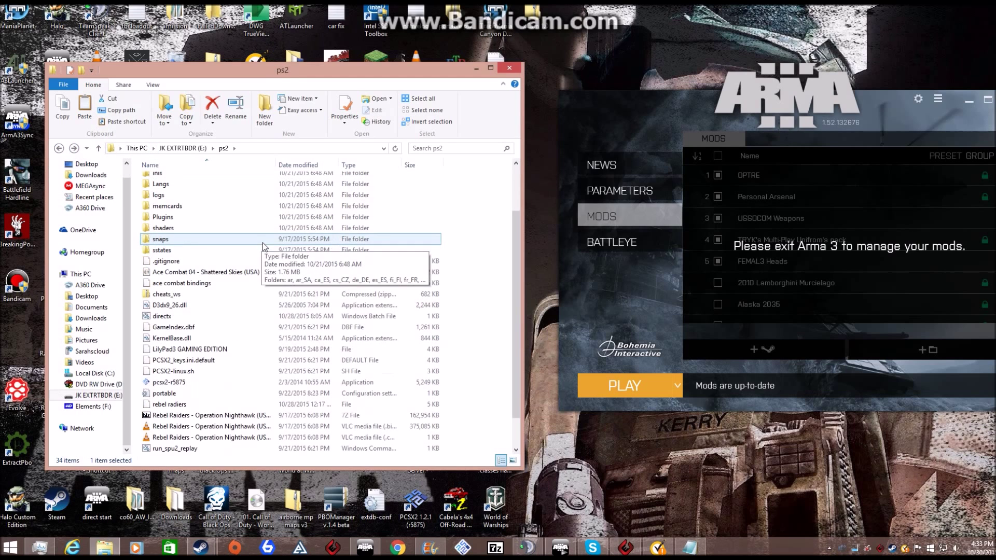
{"action": "mouse_move", "coordinate": [241, 316]}
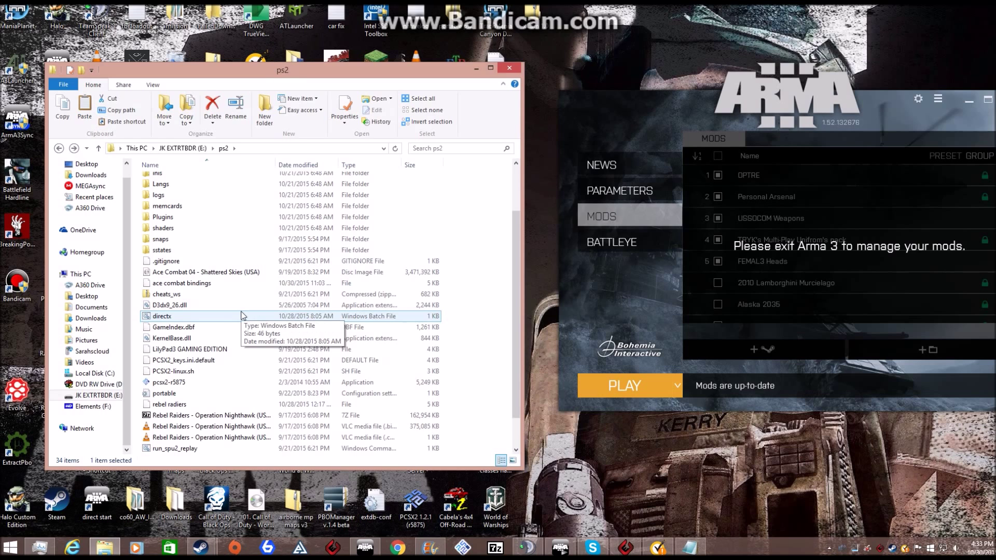
- Run directx.bat to launch PCSX2 1.2.1, then bring up the Config menu
{"action": "double_click", "coordinate": [162, 315]}
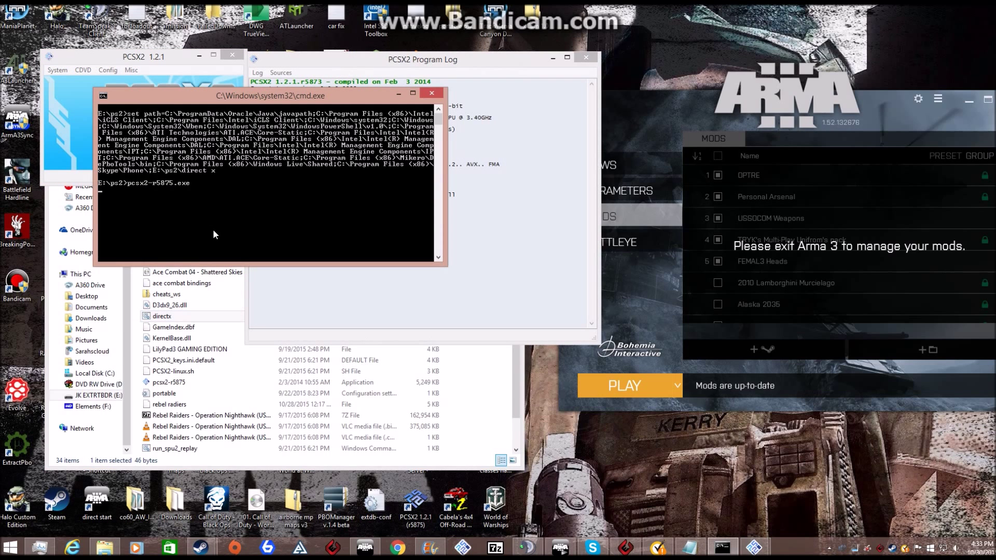
{"action": "mouse_move", "coordinate": [232, 176]}
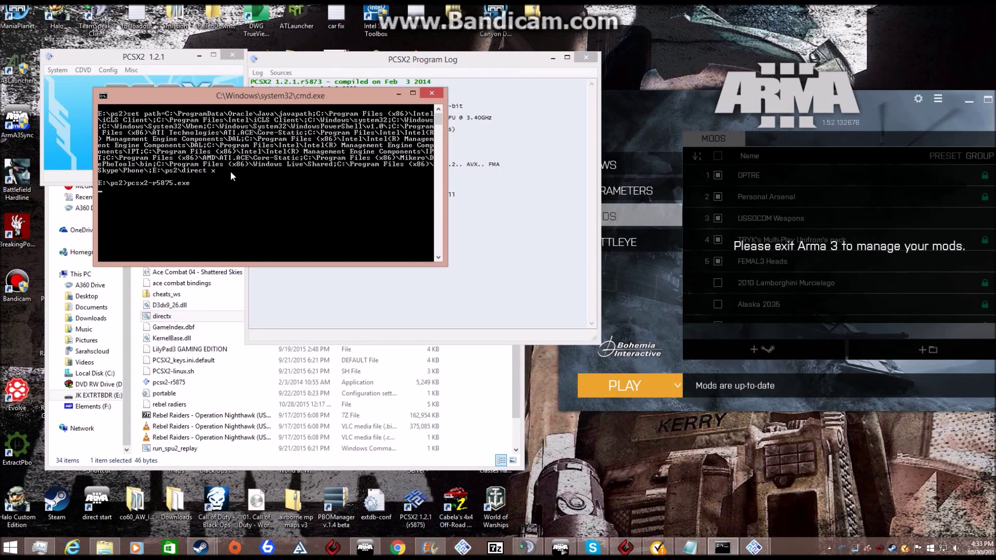
{"action": "mouse_move", "coordinate": [354, 140]}
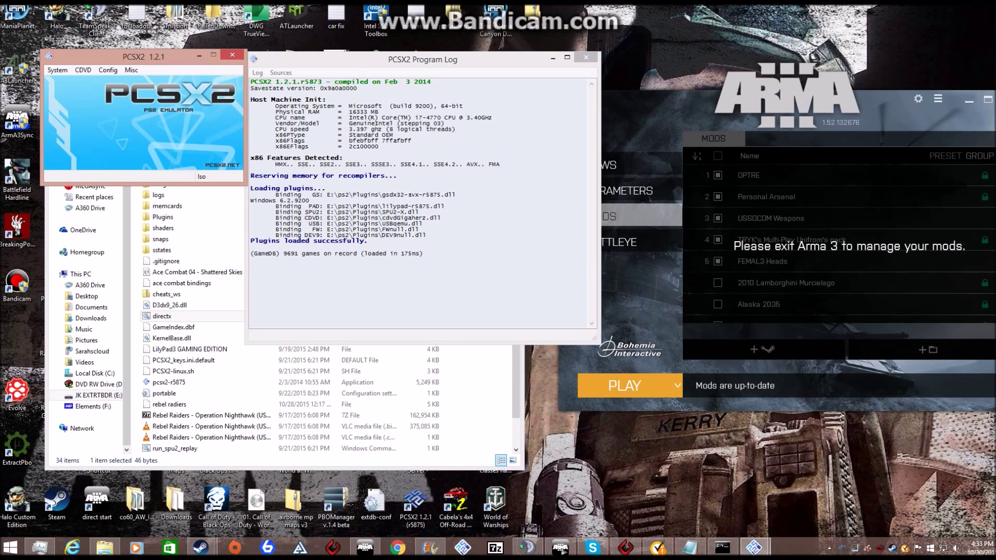
{"action": "left_click", "coordinate": [107, 70]}
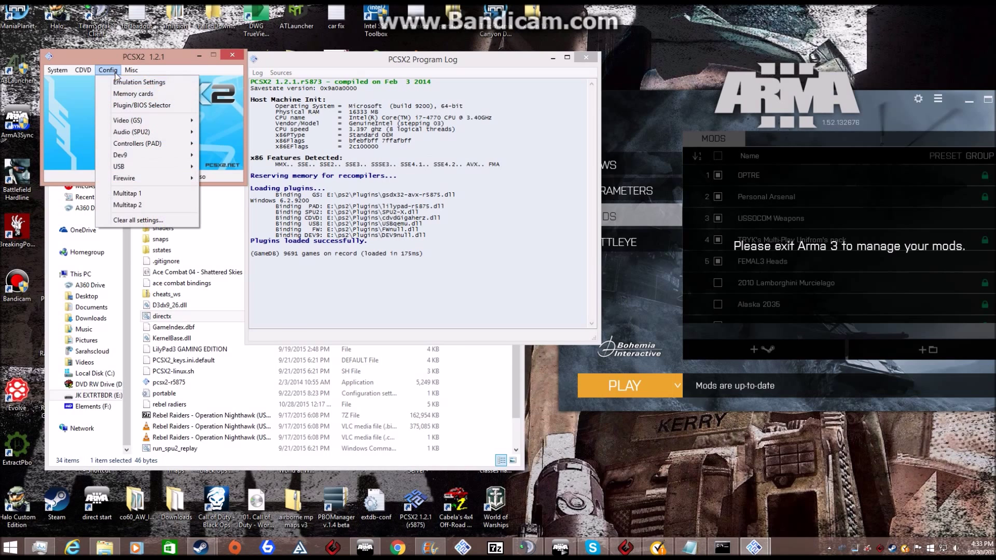
{"action": "mouse_move", "coordinate": [133, 93]}
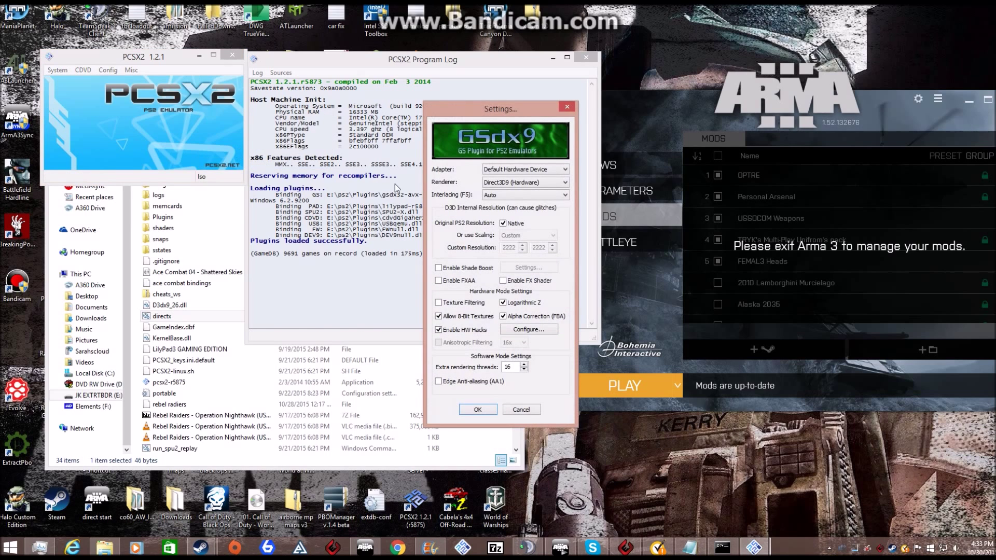
{"action": "mouse_move", "coordinate": [511, 136]}
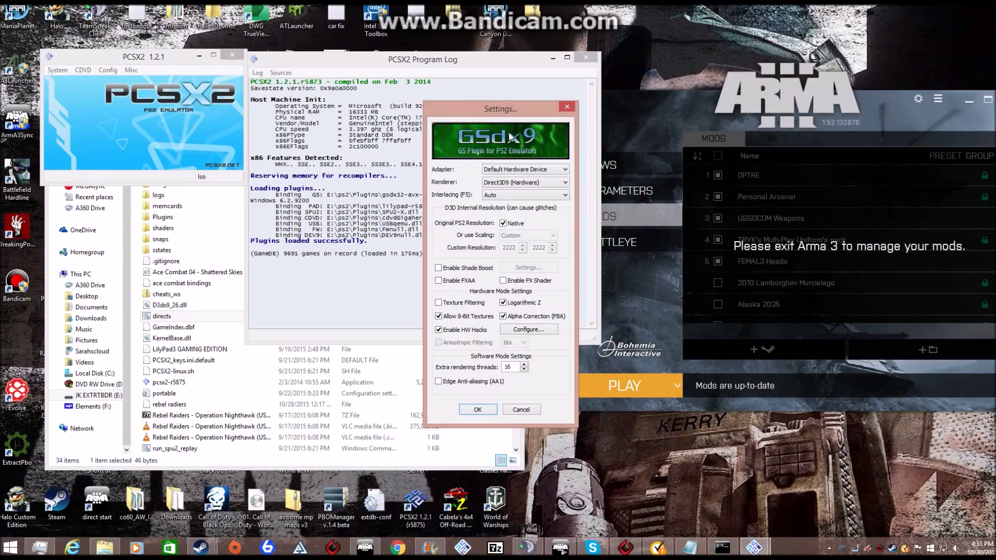
{"action": "mouse_move", "coordinate": [495, 338]}
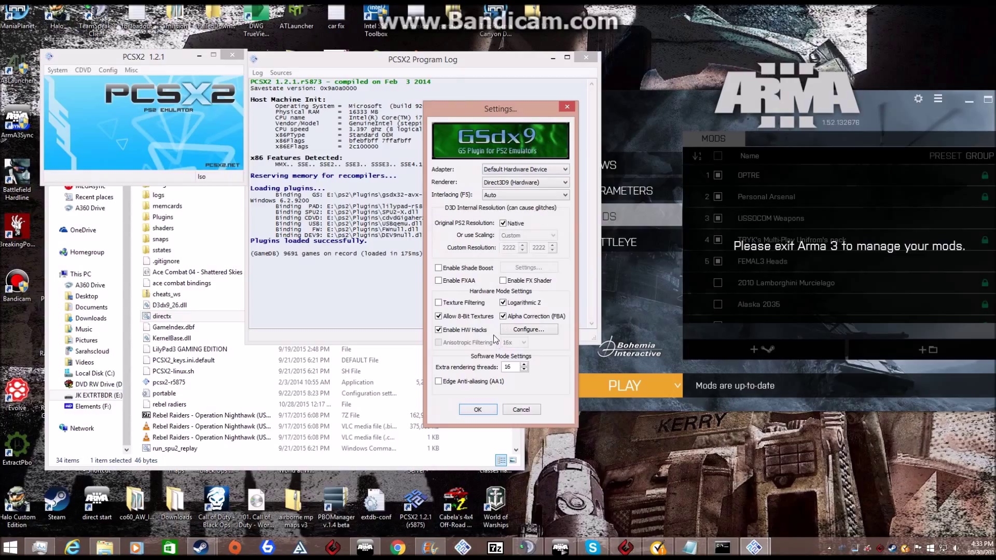
{"action": "mouse_move", "coordinate": [458, 316]}
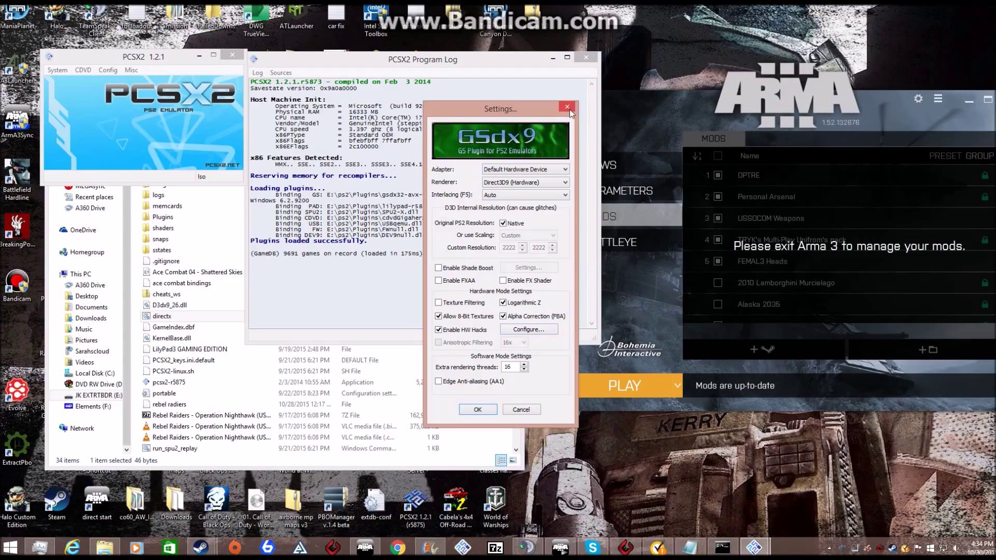
{"action": "mouse_move", "coordinate": [566, 109]}
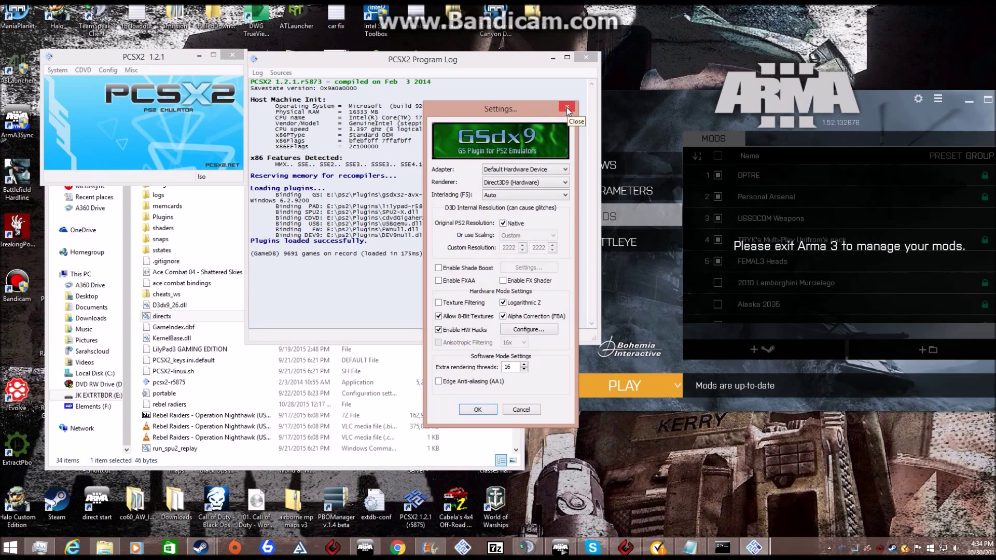
- Close GSdx Settings, browse the CDVD and Config menus, and open the Plugin/BIOS Selector
{"action": "left_click", "coordinate": [566, 109]}
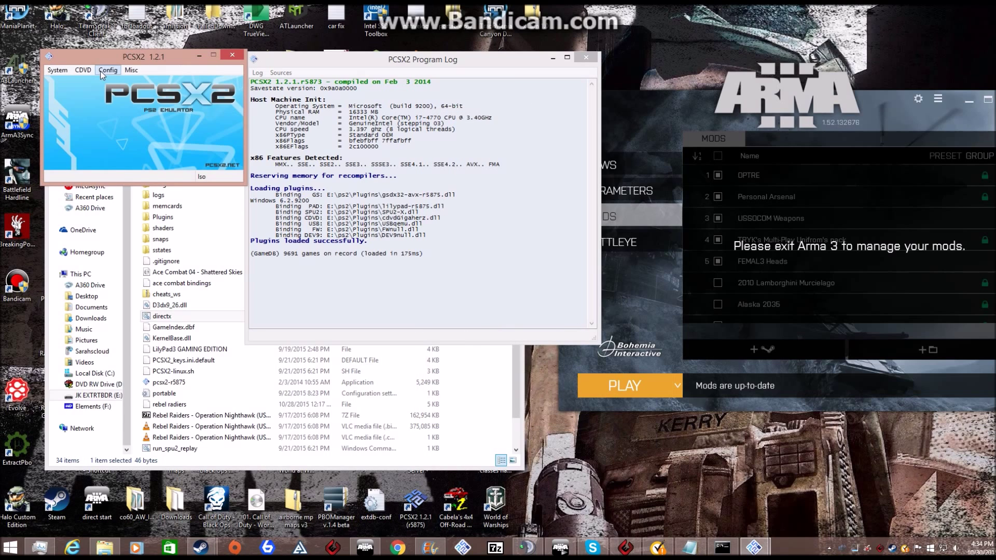
{"action": "left_click", "coordinate": [107, 70]}
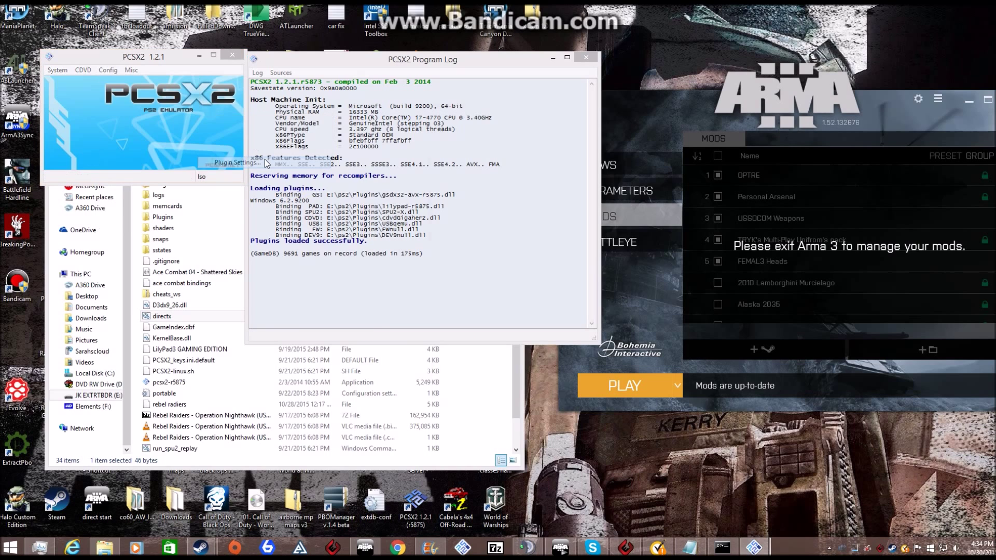
{"action": "left_click", "coordinate": [232, 163]}
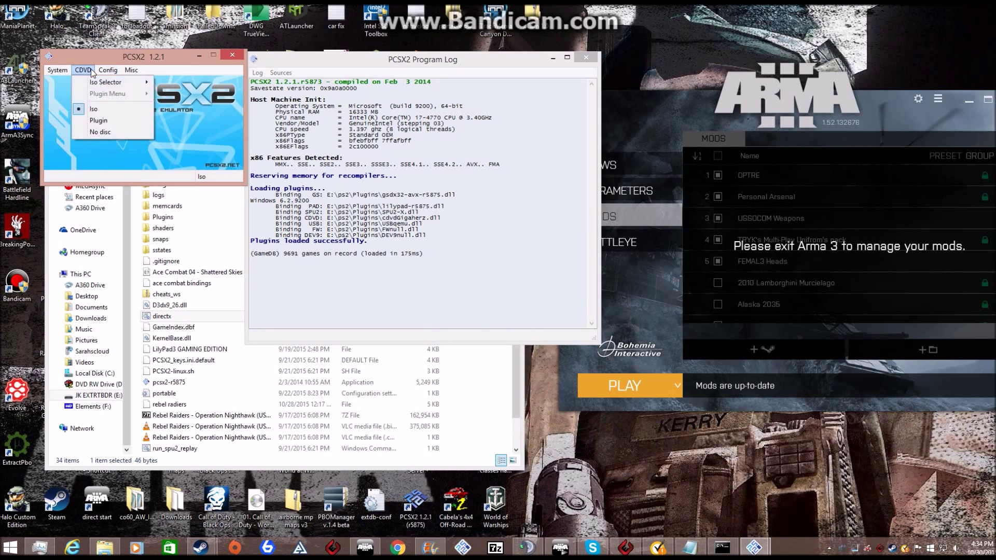
{"action": "left_click", "coordinate": [107, 70]}
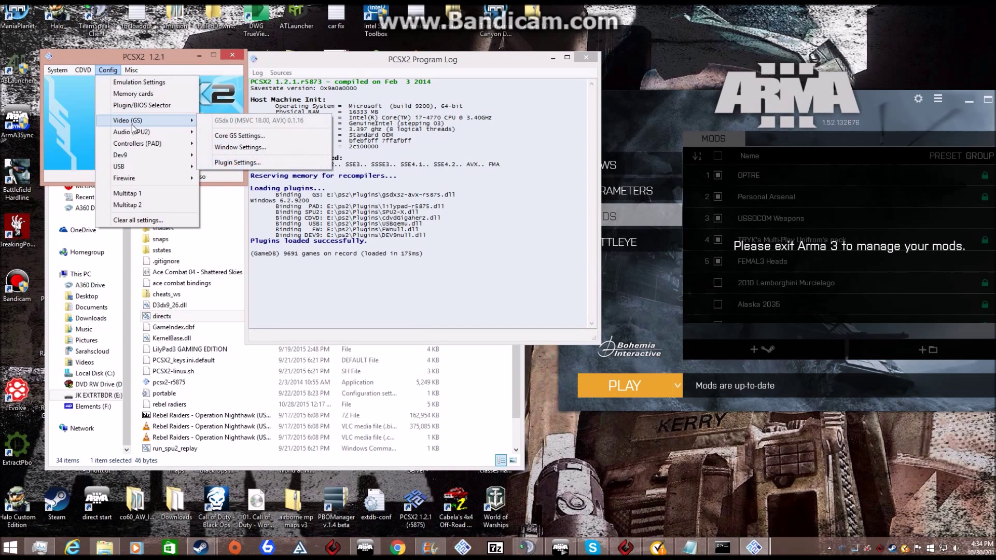
{"action": "mouse_move", "coordinate": [132, 93]}
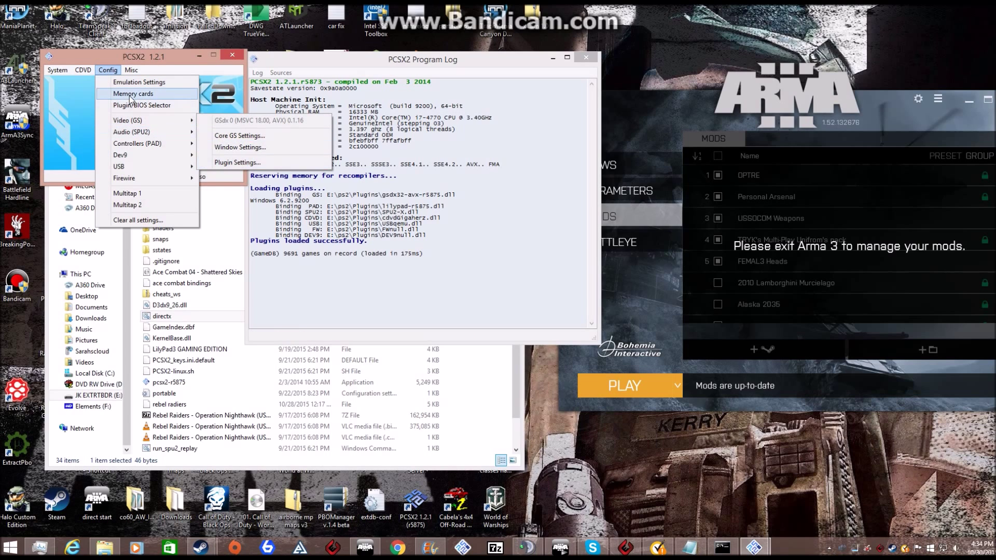
{"action": "left_click", "coordinate": [141, 105]}
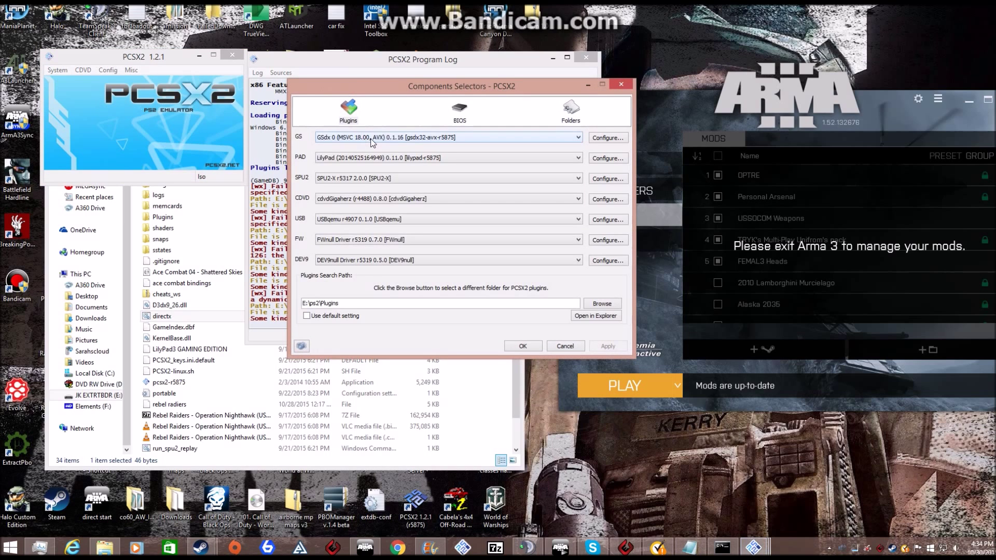
- Browse the GS plugin list, keep GSdx AVX r5875, and show the CDVD menu
{"action": "left_click", "coordinate": [578, 137]}
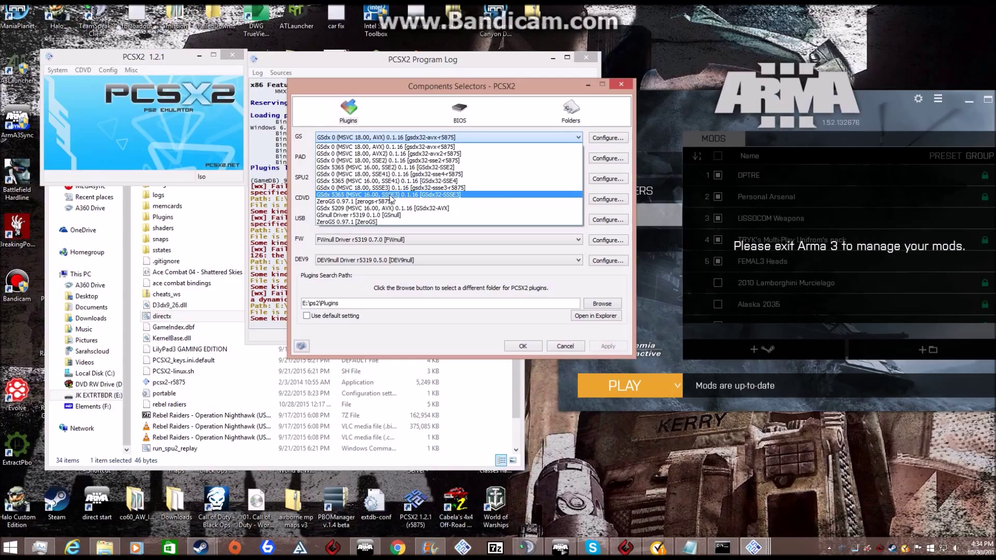
{"action": "left_click", "coordinate": [400, 209]}
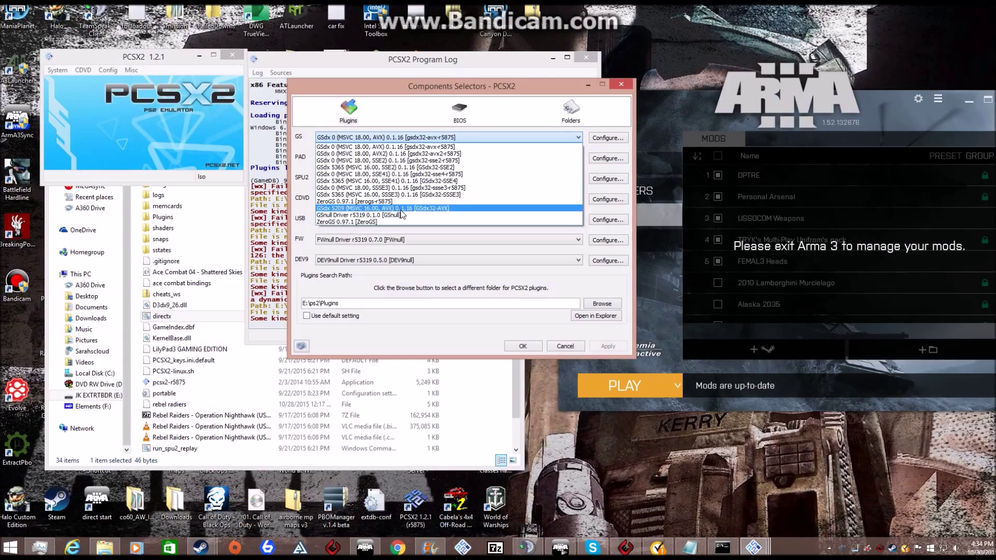
{"action": "mouse_move", "coordinate": [416, 211]}
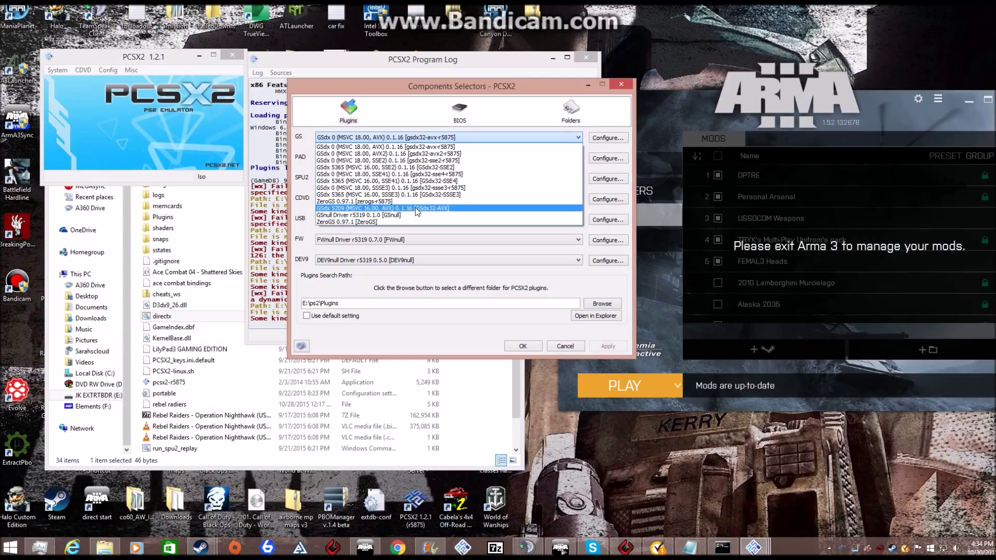
{"action": "left_click", "coordinate": [381, 195]}
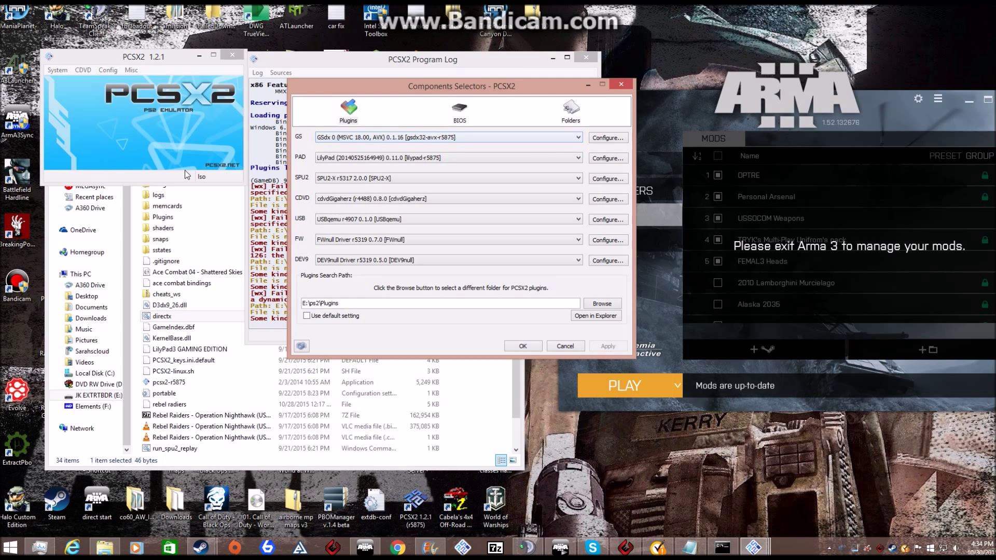
{"action": "left_click", "coordinate": [83, 70]}
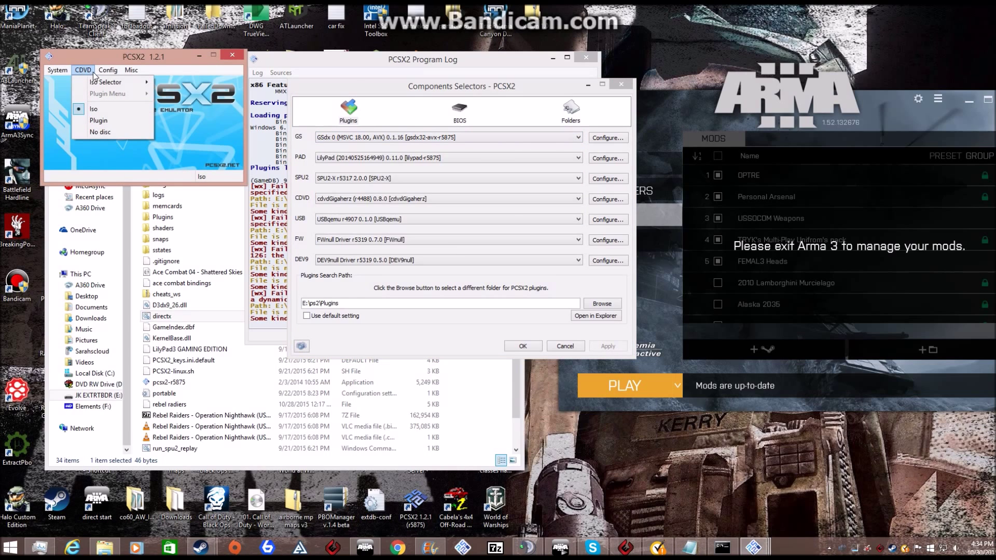
- Select Ace Combat 04 - Shattered Skies (USA).iso from the Iso Selector and boot CDVD
{"action": "left_click", "coordinate": [106, 82]}
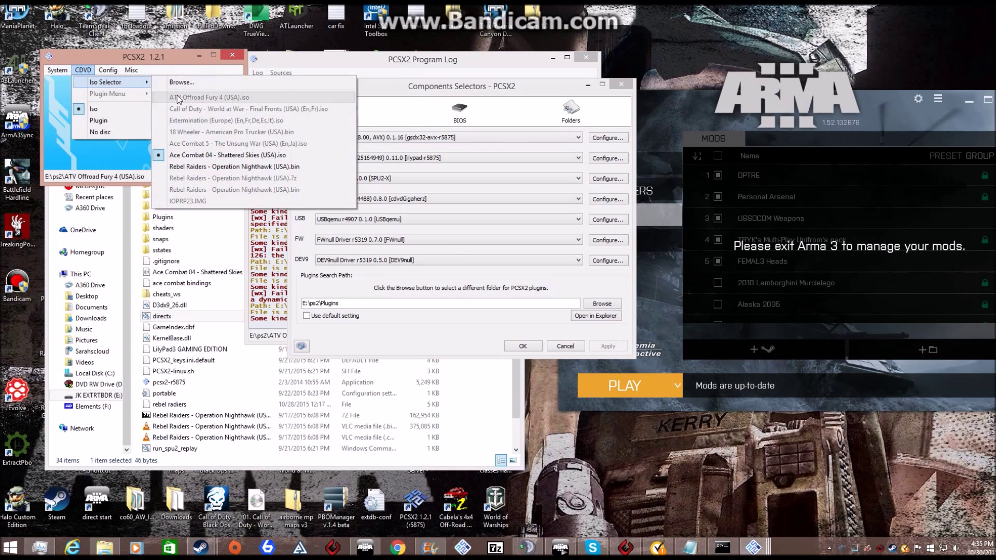
{"action": "left_click", "coordinate": [235, 167]}
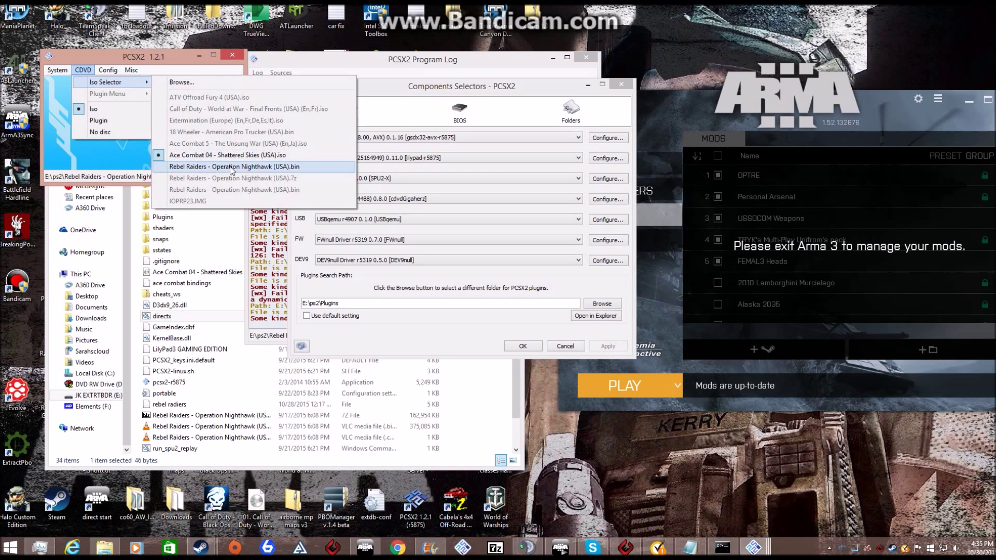
{"action": "left_click", "coordinate": [228, 155]}
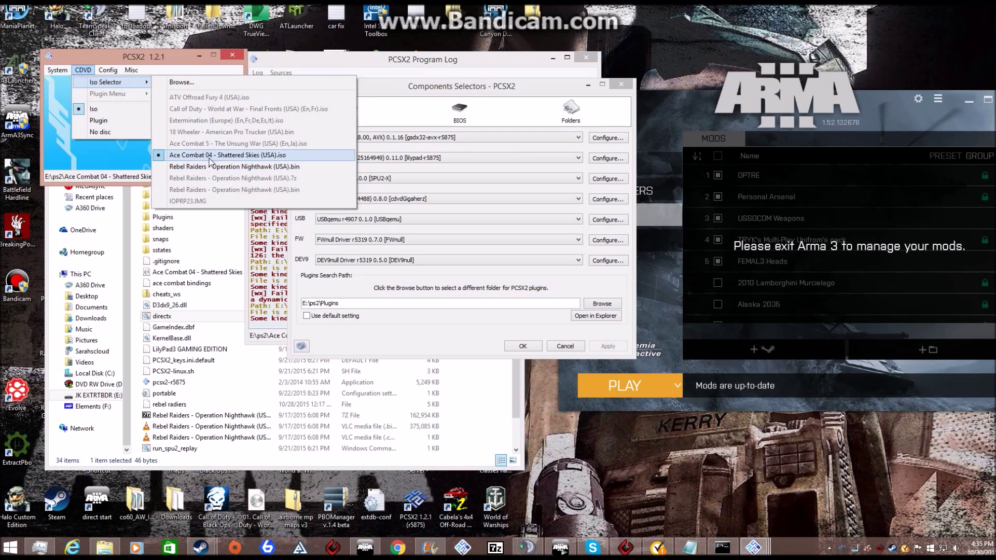
{"action": "left_click", "coordinate": [56, 70]}
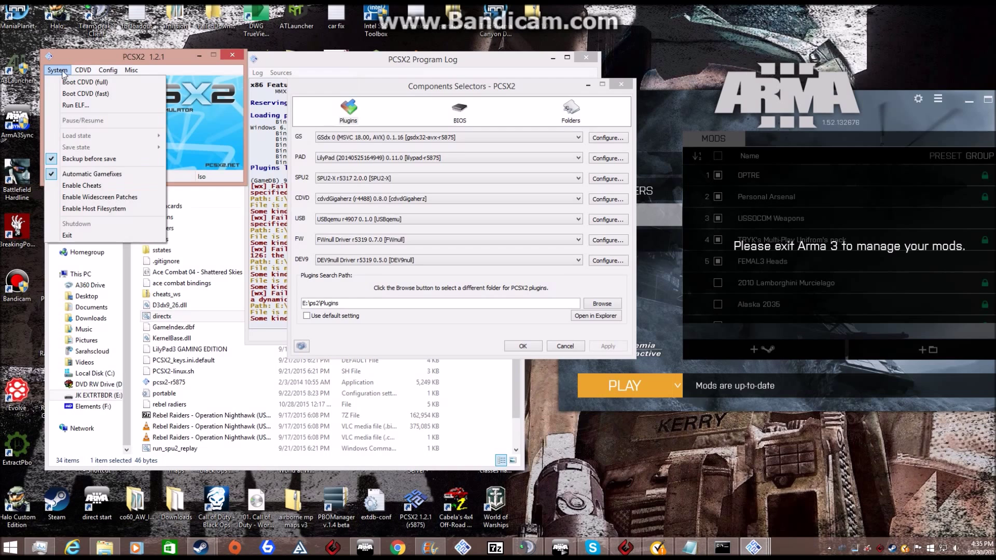
{"action": "mouse_move", "coordinate": [85, 93]}
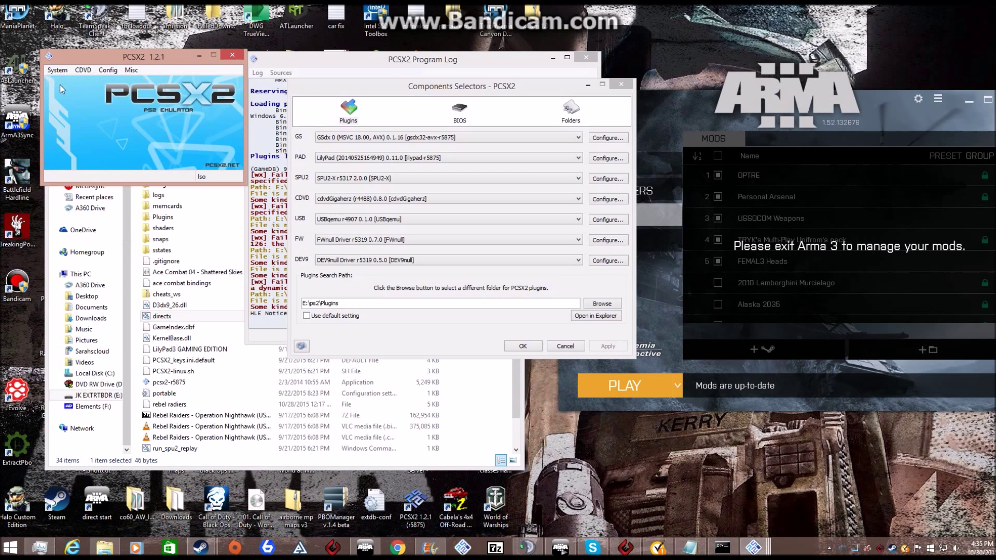
{"action": "left_click", "coordinate": [521, 346]}
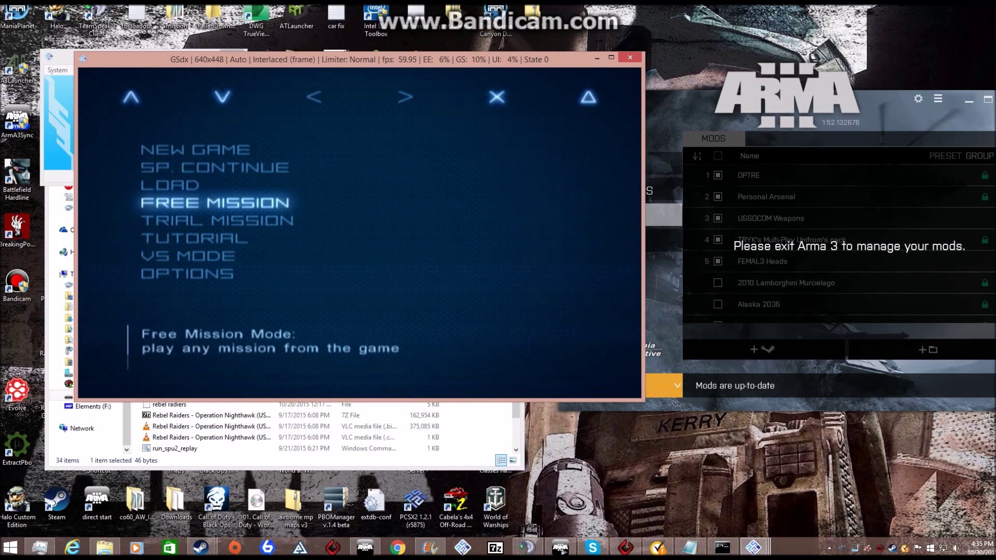
- Fly a Free Mission in the F-15 ACTIVE, then close the game window
{"action": "left_click", "coordinate": [216, 220]}
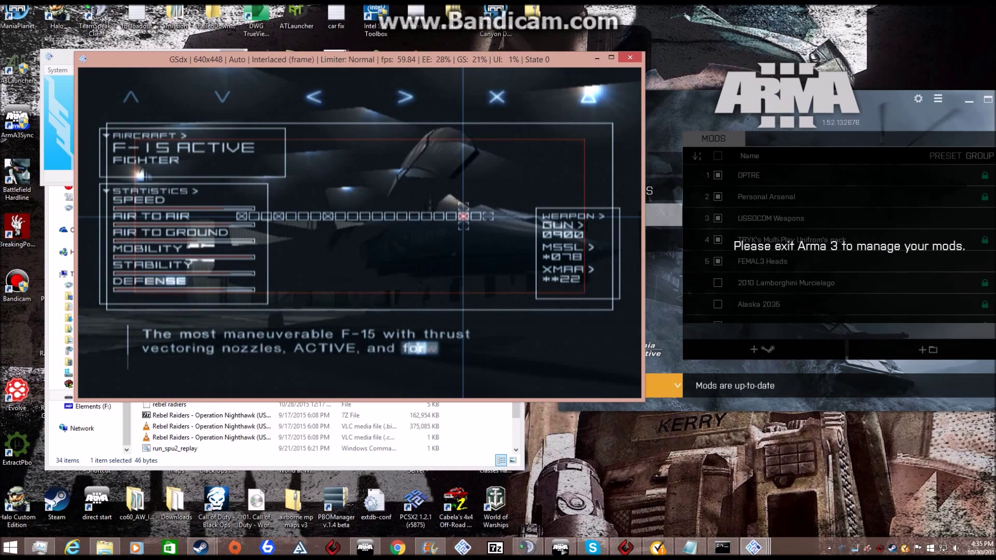
{"action": "left_click", "coordinate": [404, 97]}
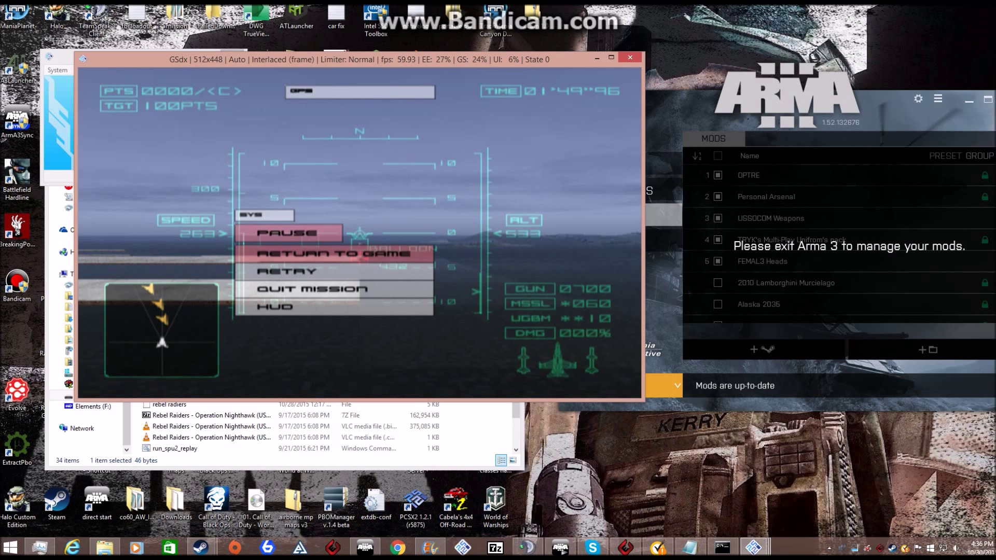
{"action": "left_click", "coordinate": [325, 252]}
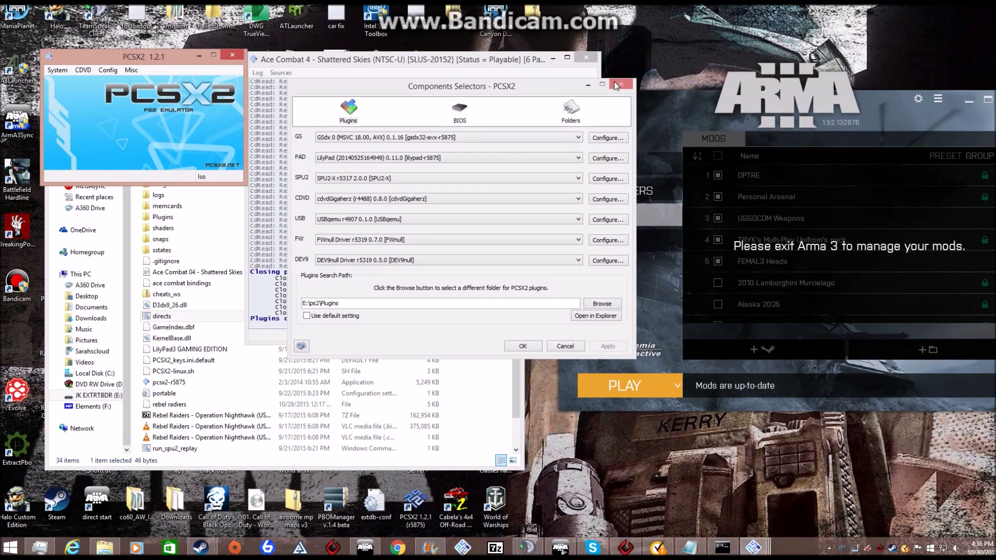
- Close the Components Selectors dialog with its X button
{"action": "left_click", "coordinate": [620, 84]}
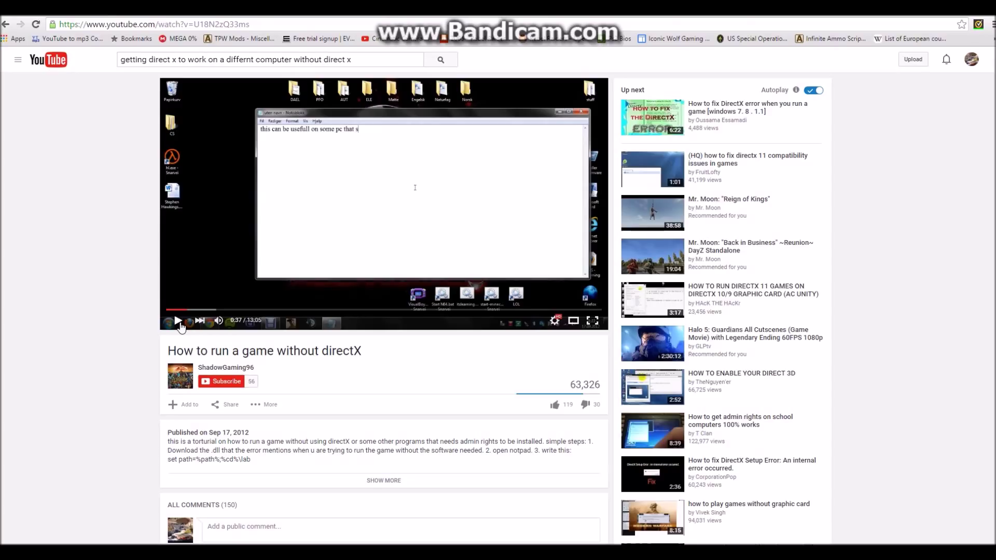
{"action": "mouse_move", "coordinate": [299, 311]}
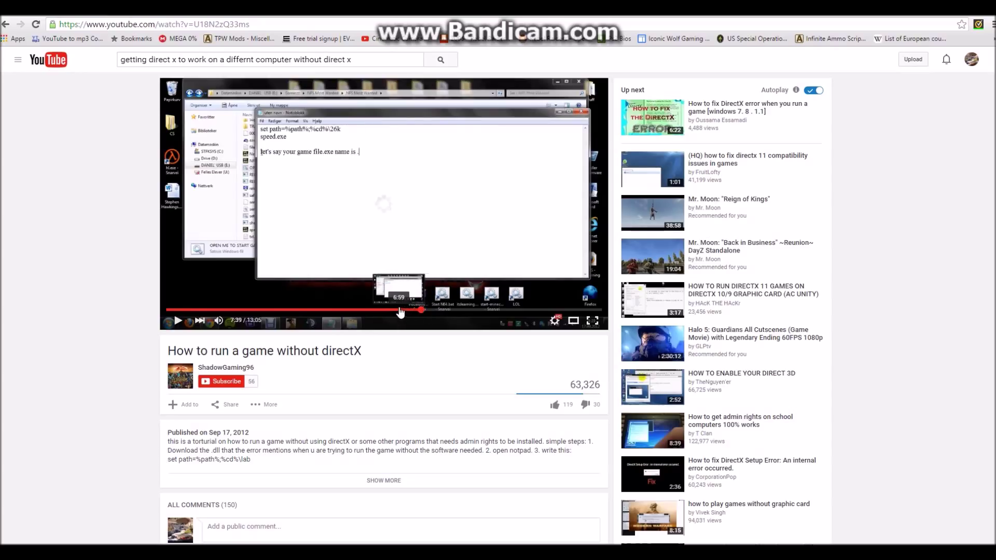
{"action": "mouse_move", "coordinate": [320, 254]}
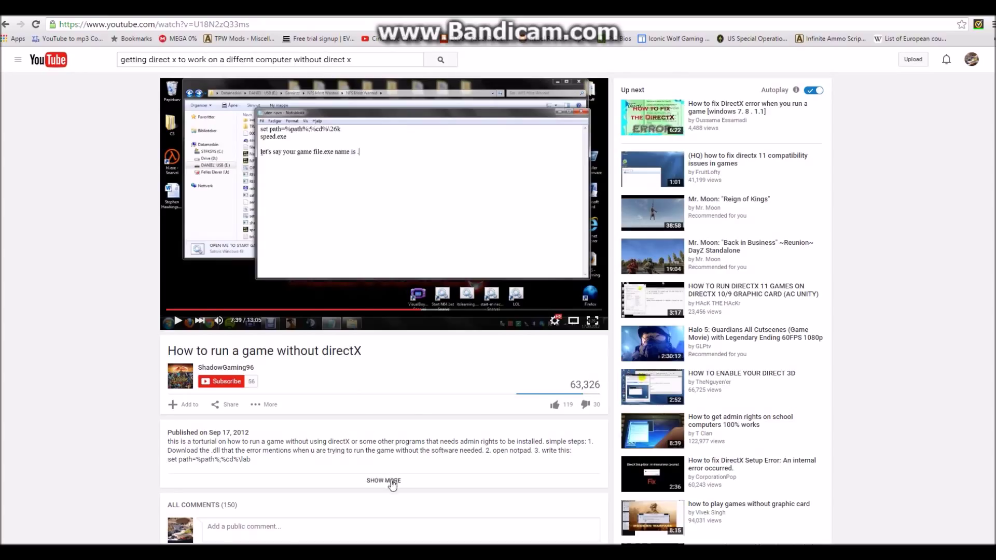
- Expand the tutorial's seven-step batch-file description, resume playback past 7:39, and highlight the title
{"action": "left_click", "coordinate": [384, 480]}
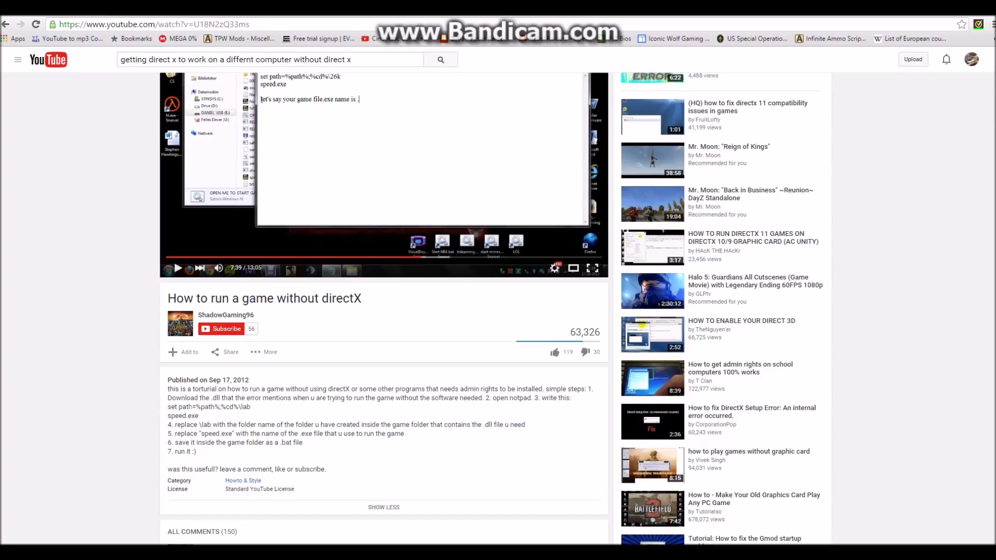
{"action": "mouse_move", "coordinate": [202, 415]}
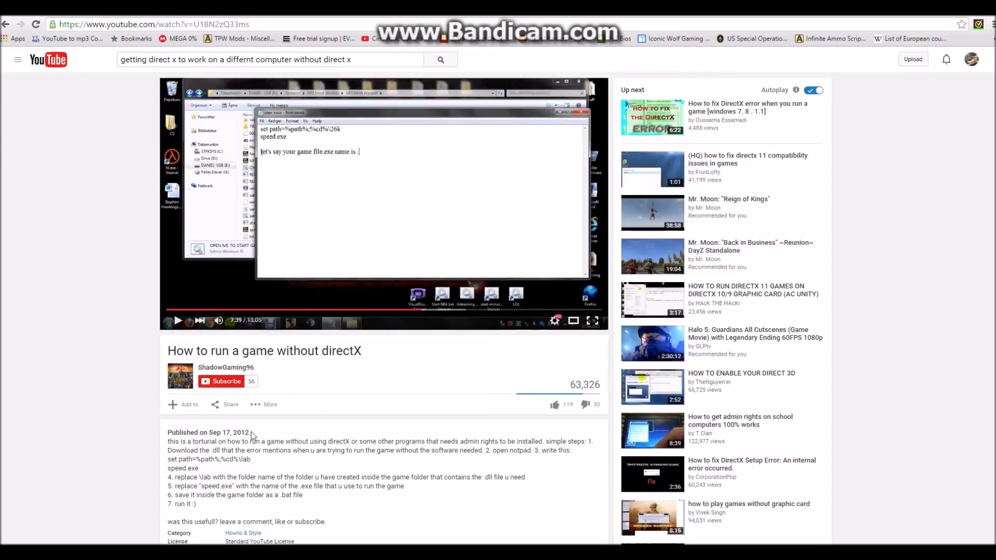
{"action": "mouse_move", "coordinate": [343, 264]}
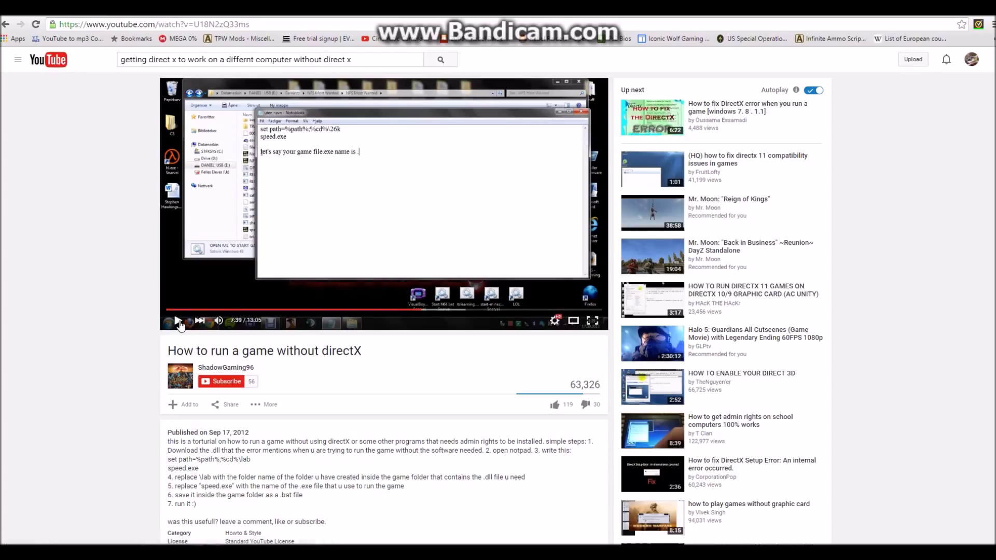
{"action": "left_click", "coordinate": [178, 320]}
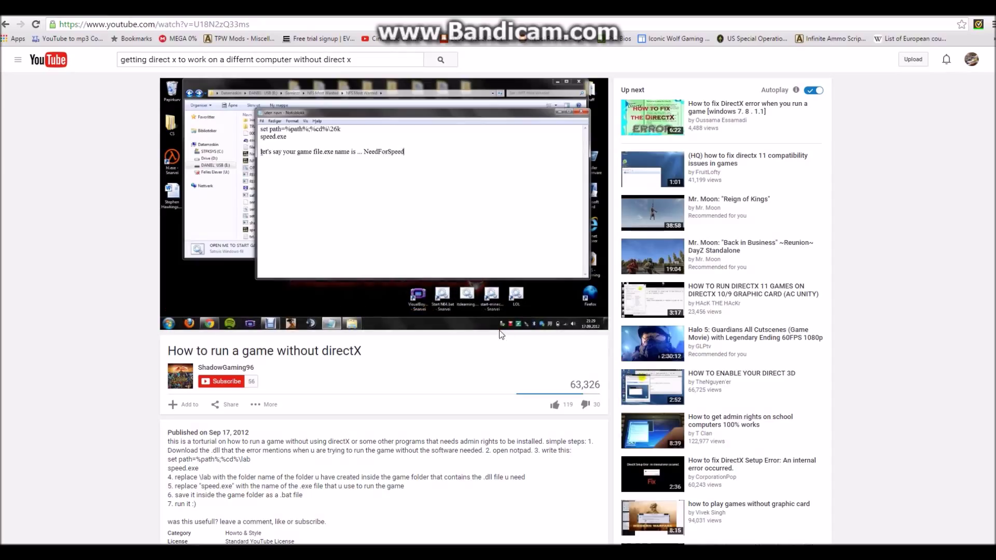
{"action": "triple_click", "coordinate": [264, 351]}
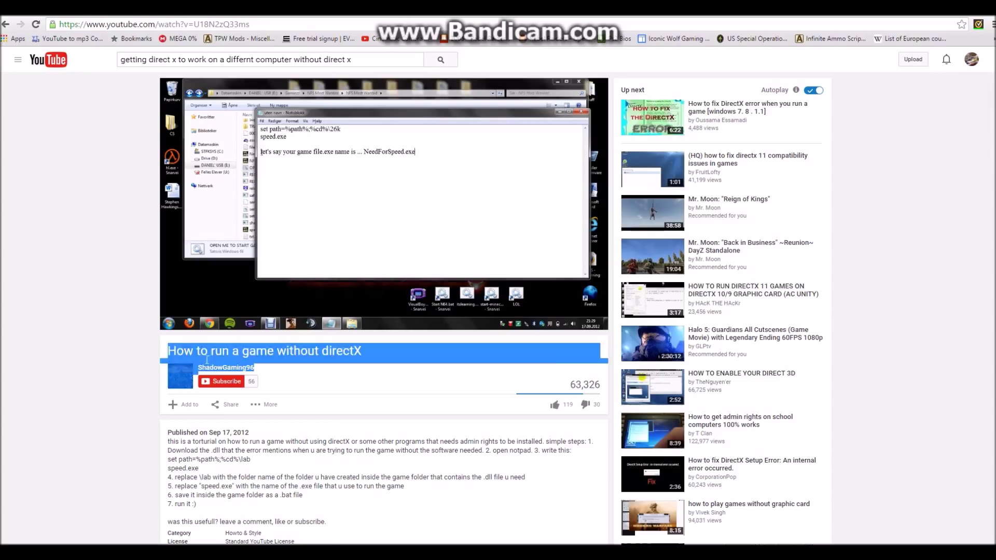